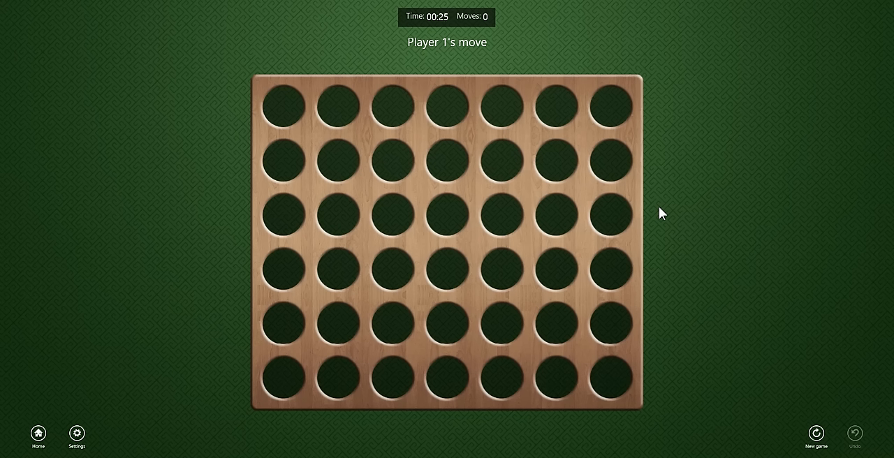
mouse_move(489, 299)
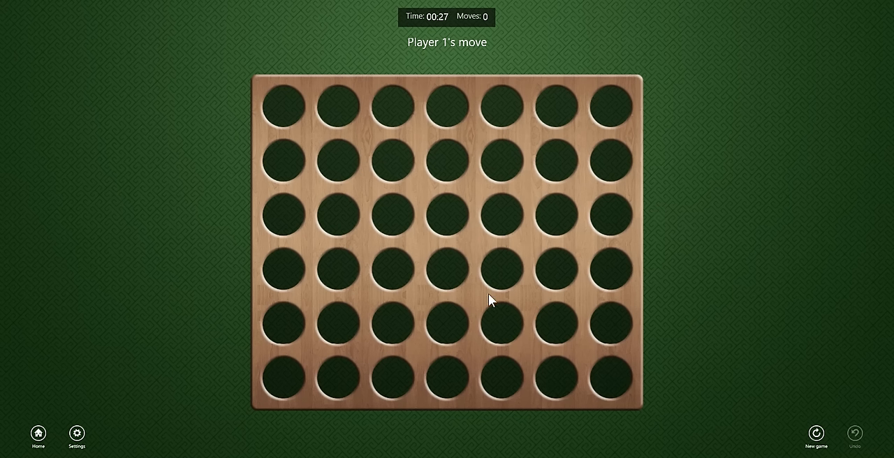
mouse_move(454, 284)
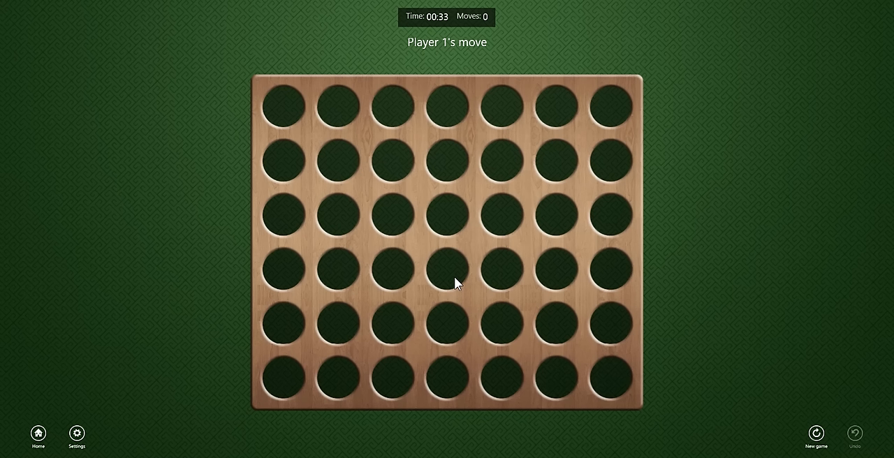
mouse_move(446, 272)
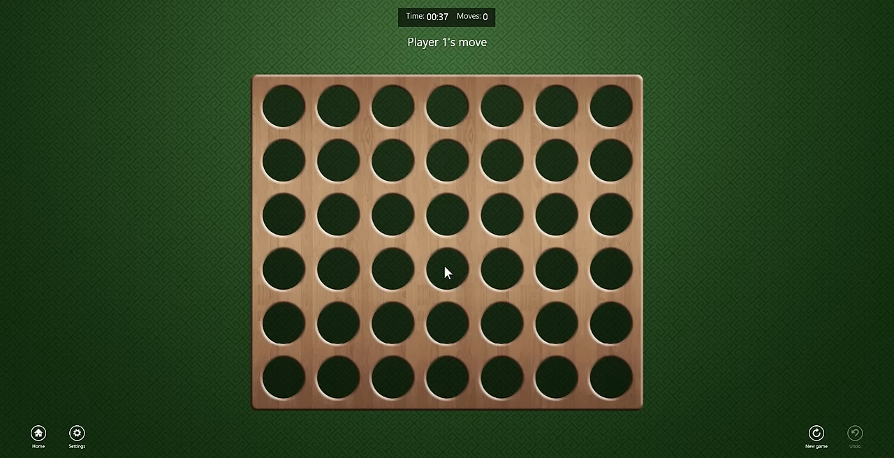
mouse_move(444, 151)
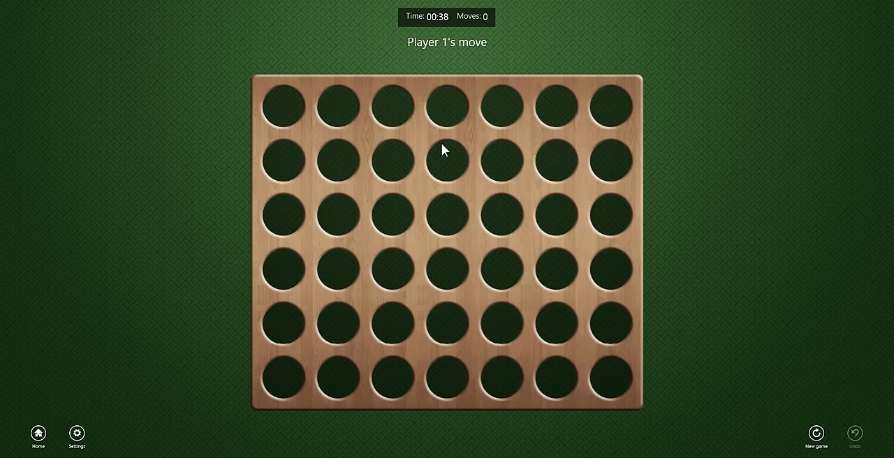
mouse_move(433, 134)
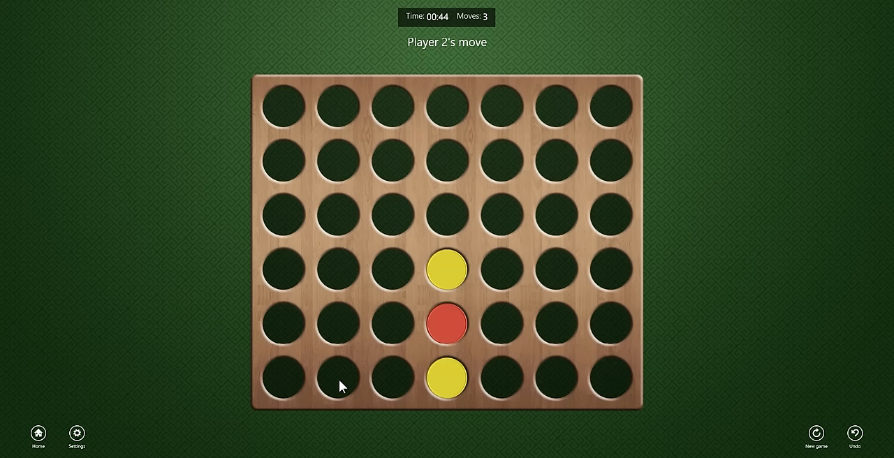
mouse_move(455, 268)
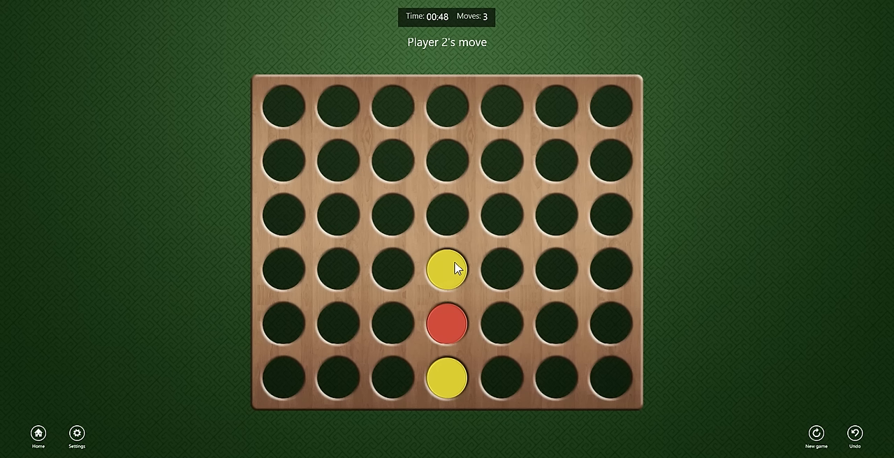
mouse_move(453, 272)
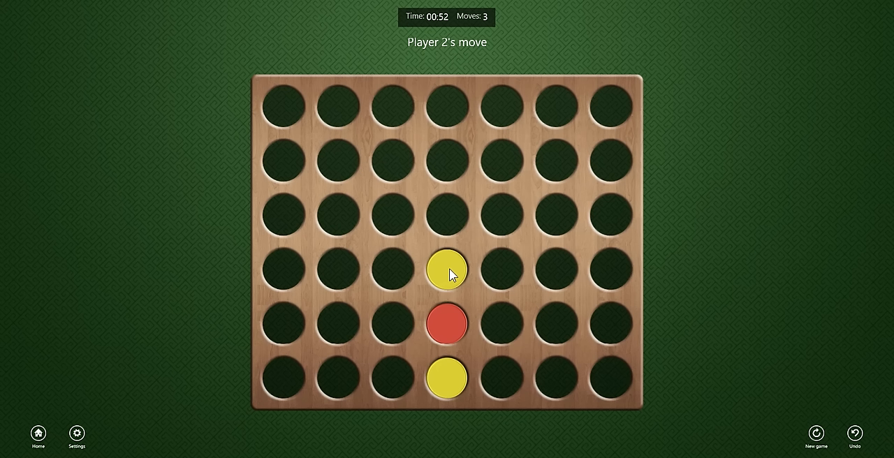
mouse_move(481, 271)
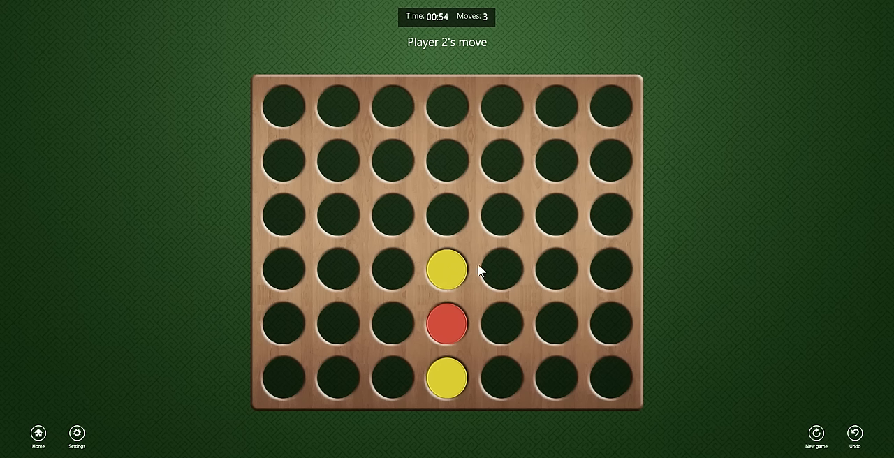
mouse_move(458, 274)
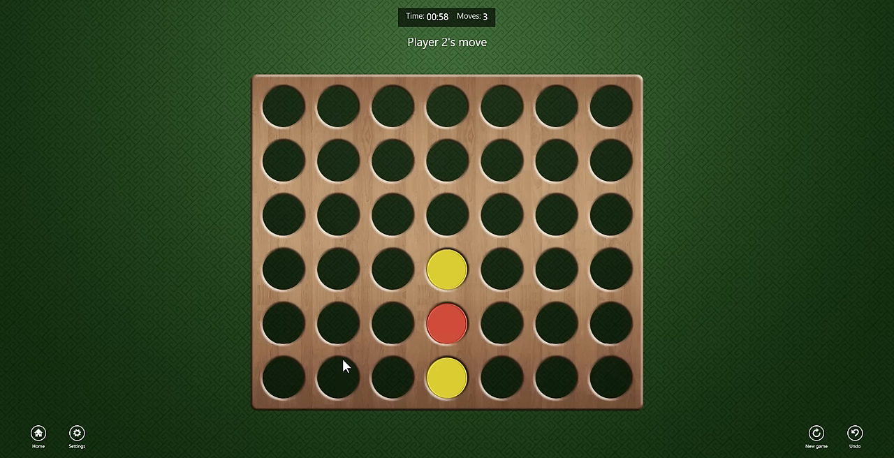
mouse_move(427, 313)
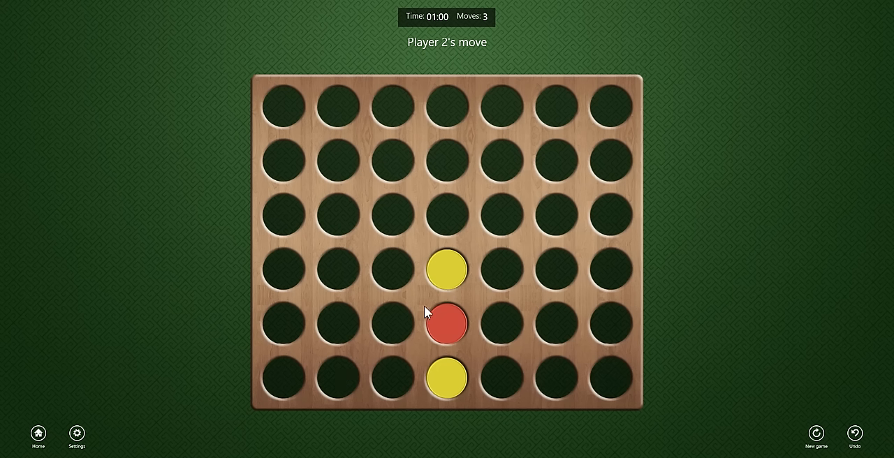
mouse_move(569, 152)
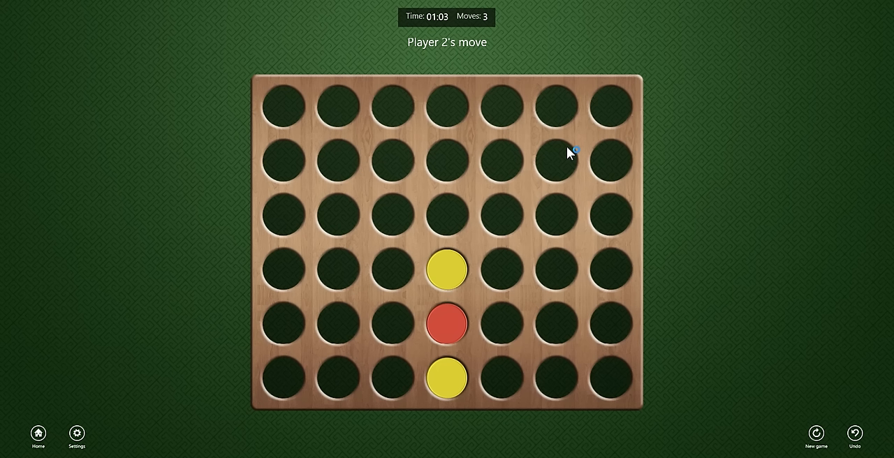
mouse_move(454, 276)
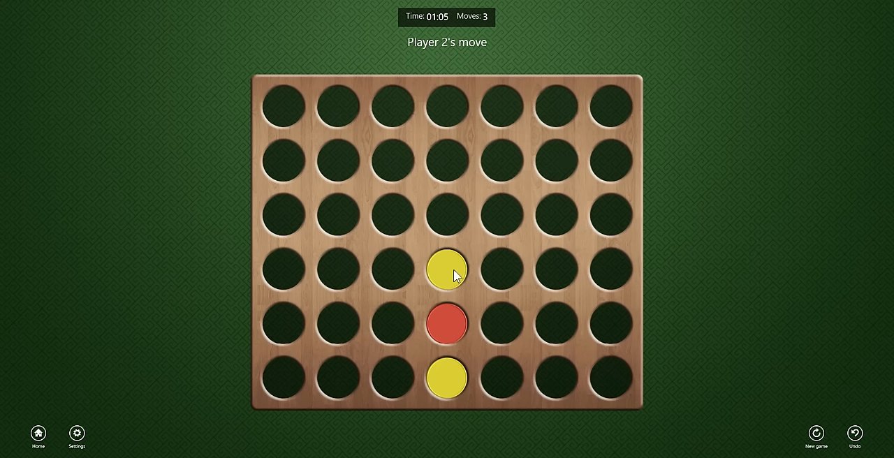
mouse_move(623, 107)
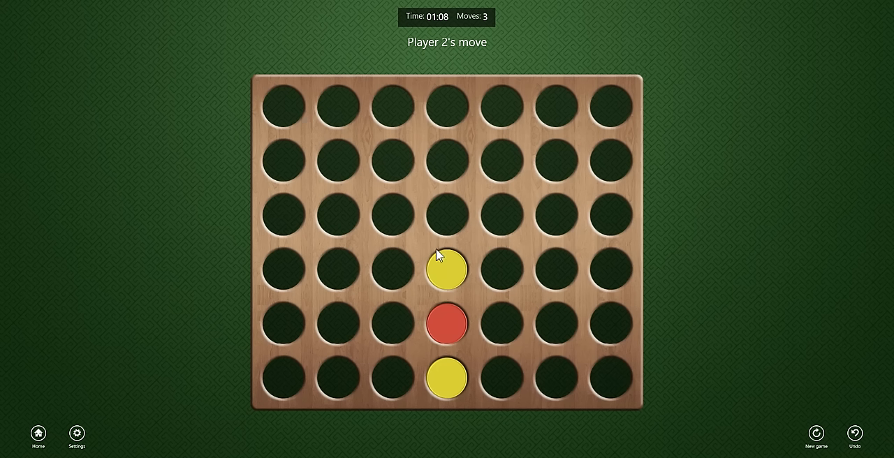
mouse_move(454, 276)
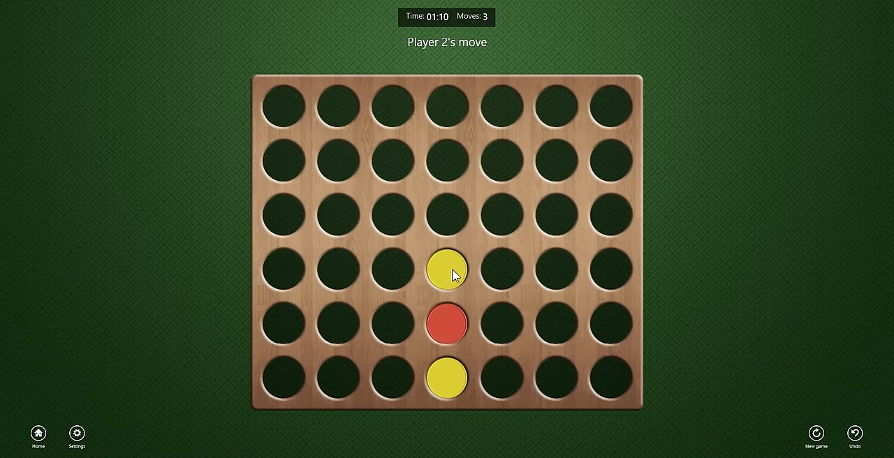
mouse_move(422, 271)
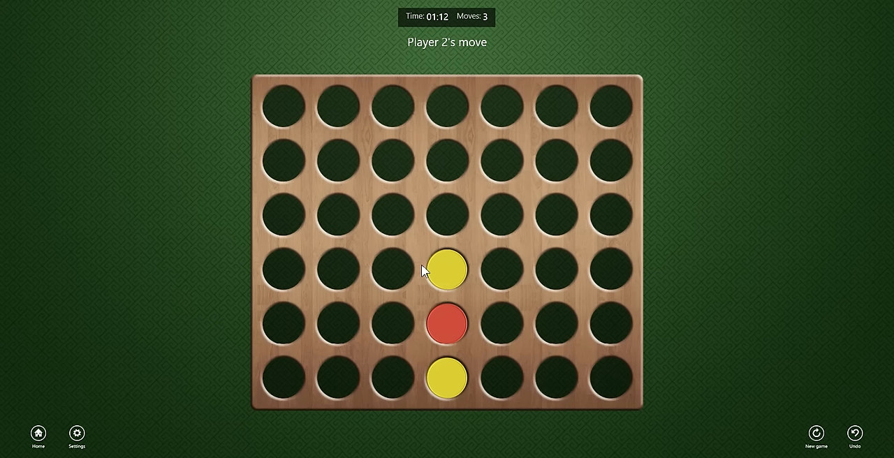
mouse_move(447, 237)
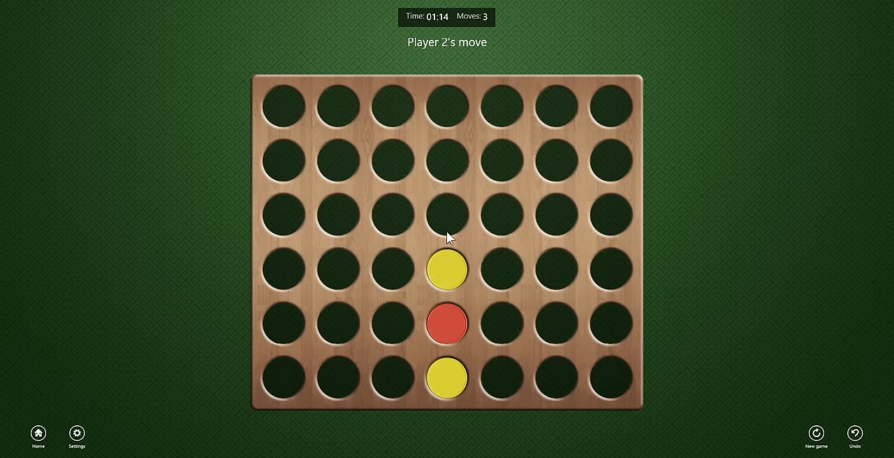
mouse_move(466, 139)
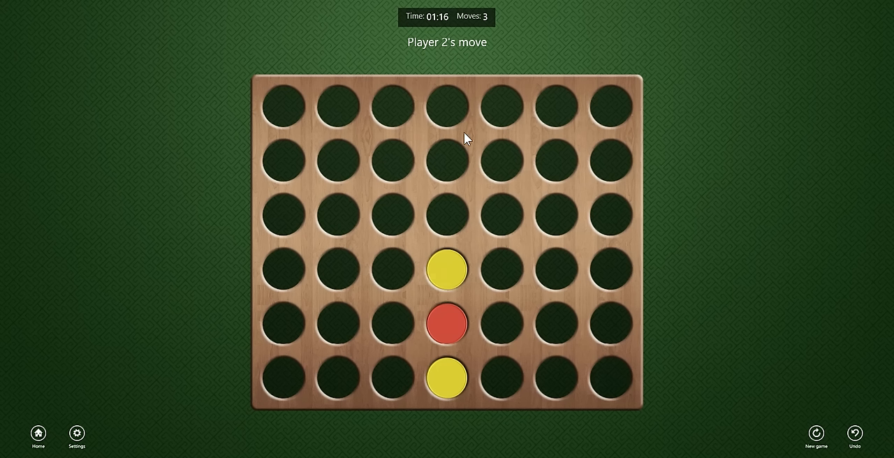
mouse_move(447, 176)
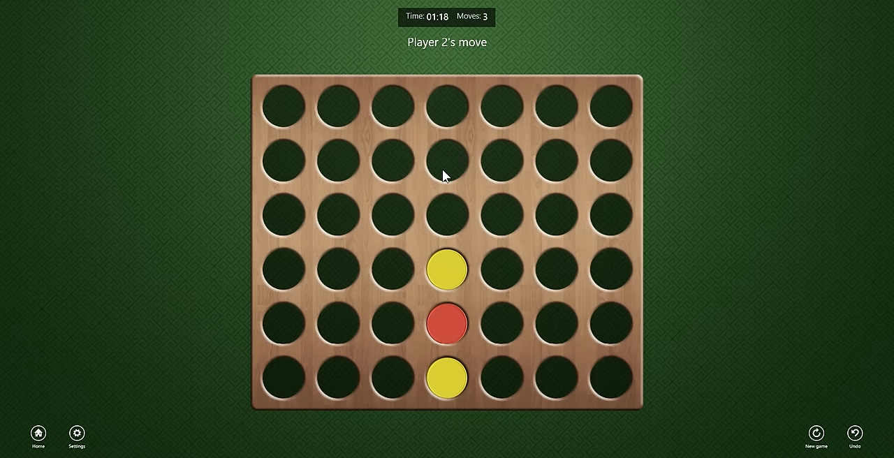
mouse_move(456, 229)
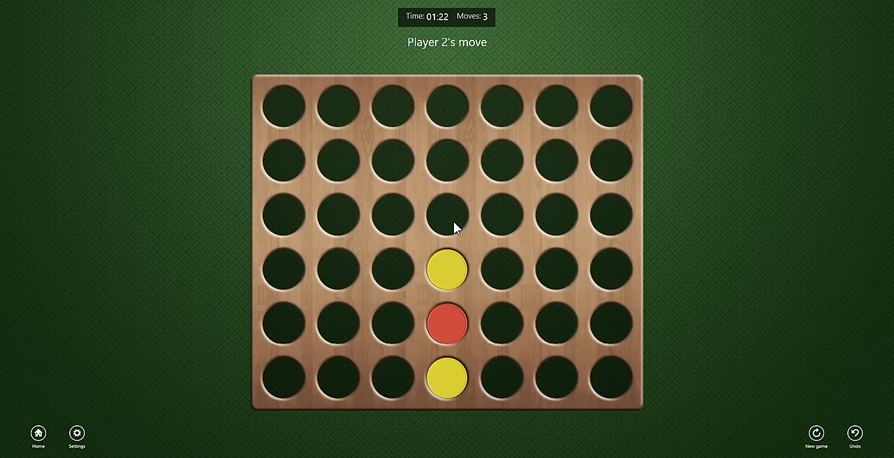
mouse_move(453, 277)
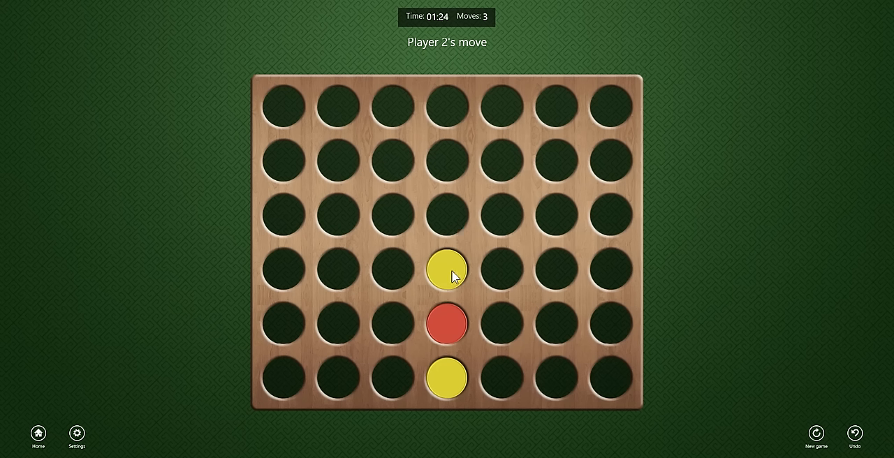
mouse_move(296, 350)
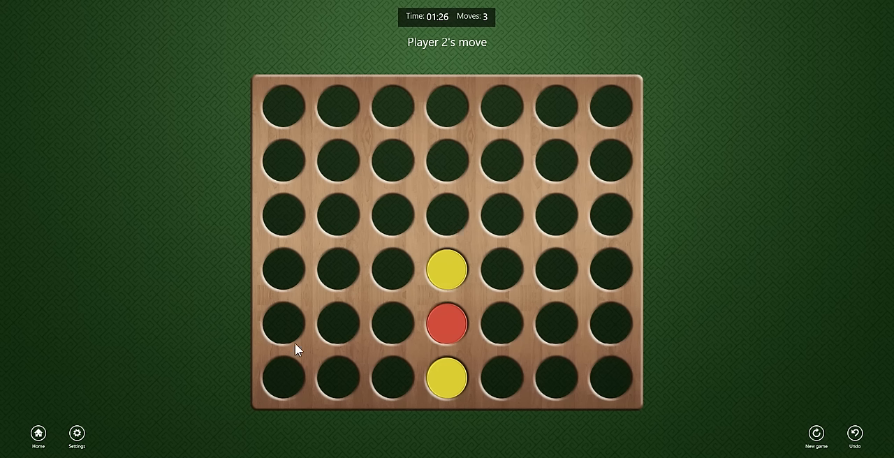
left_click(282, 377)
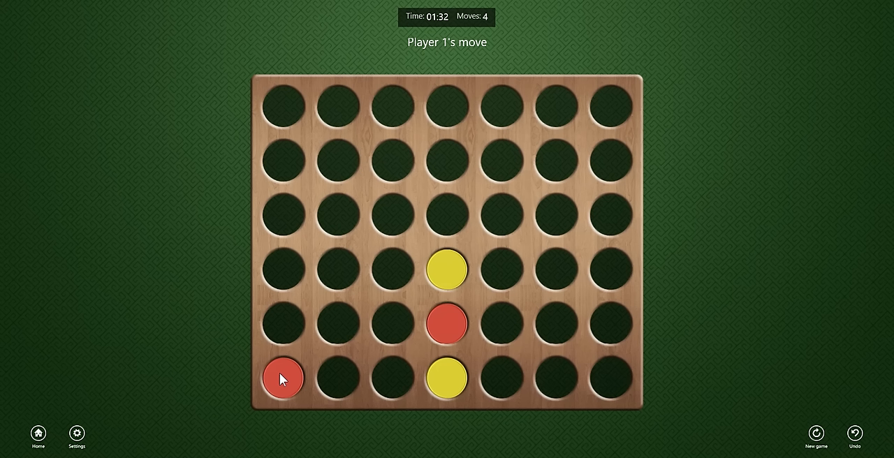
mouse_move(285, 221)
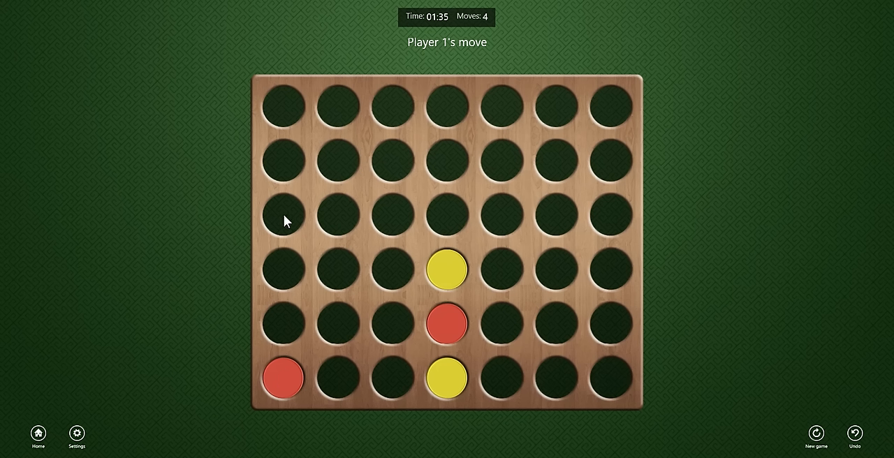
mouse_move(447, 219)
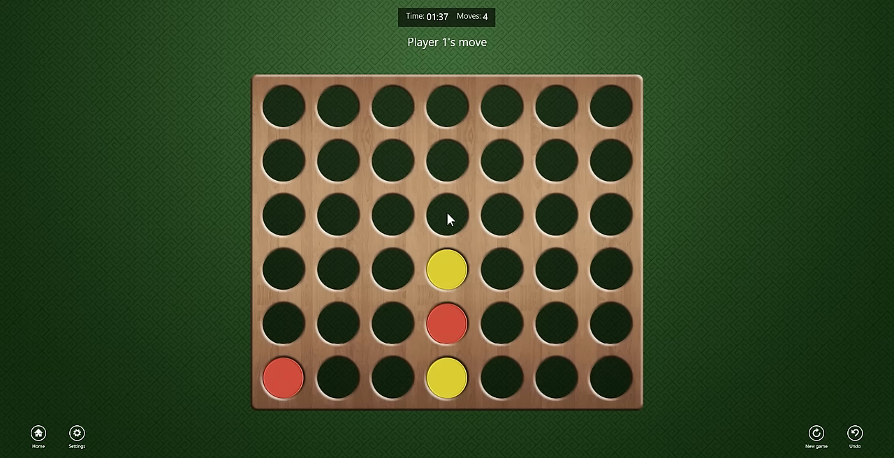
mouse_move(272, 389)
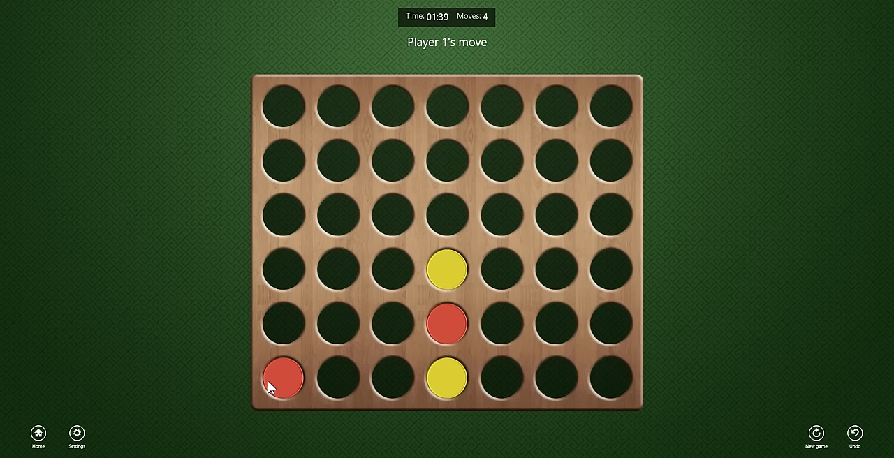
mouse_move(440, 220)
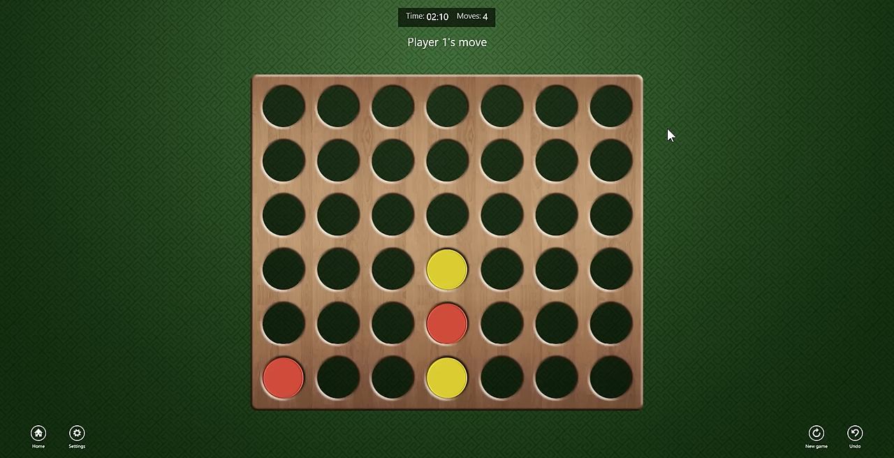
mouse_move(504, 162)
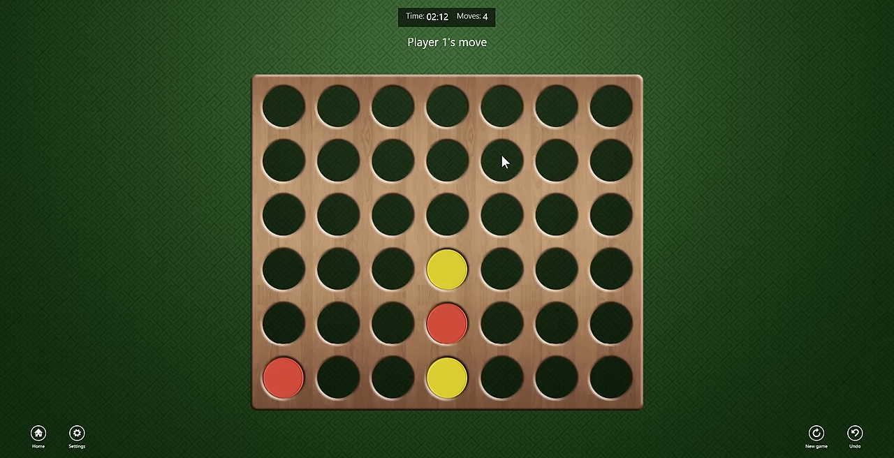
mouse_move(479, 204)
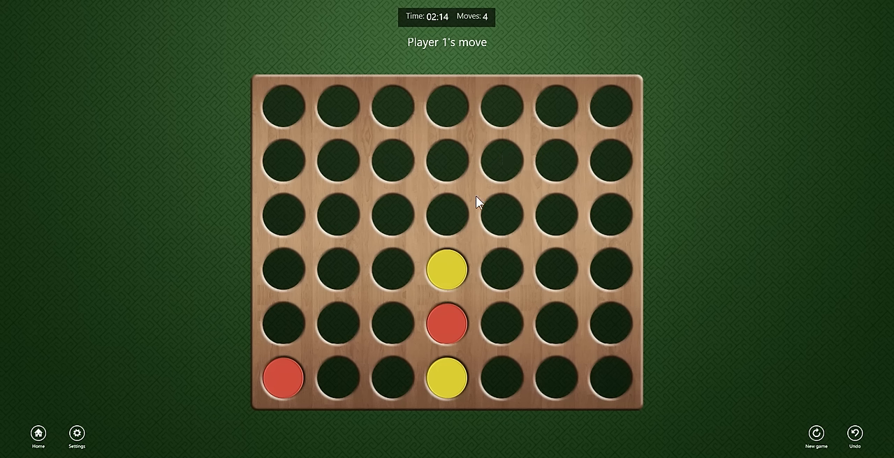
mouse_move(505, 209)
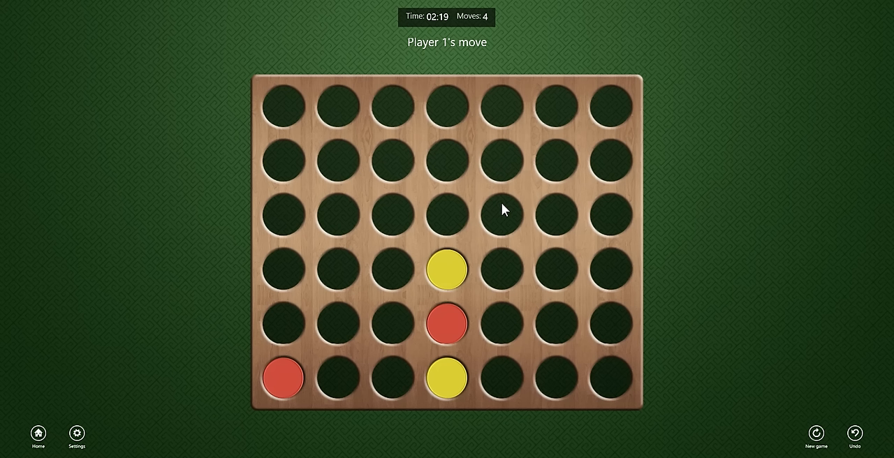
mouse_move(506, 216)
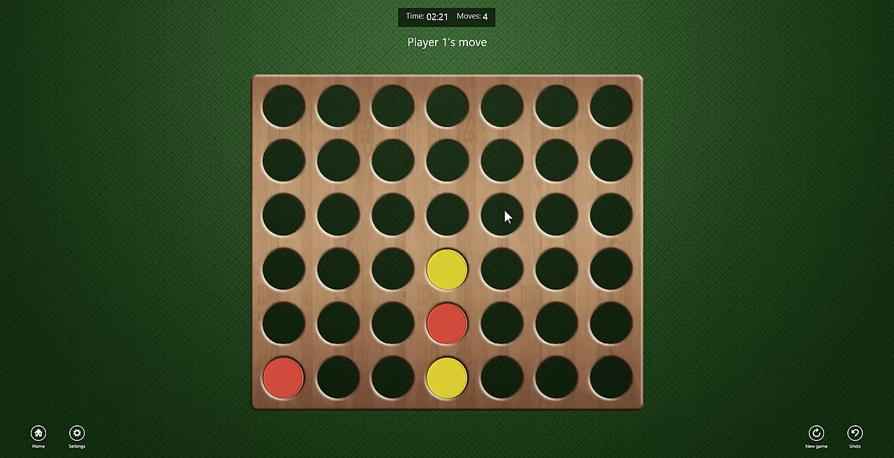
Drop yellow discs into the fifth and third columns, lining up three yellows along the bottom row
left_click(500, 377)
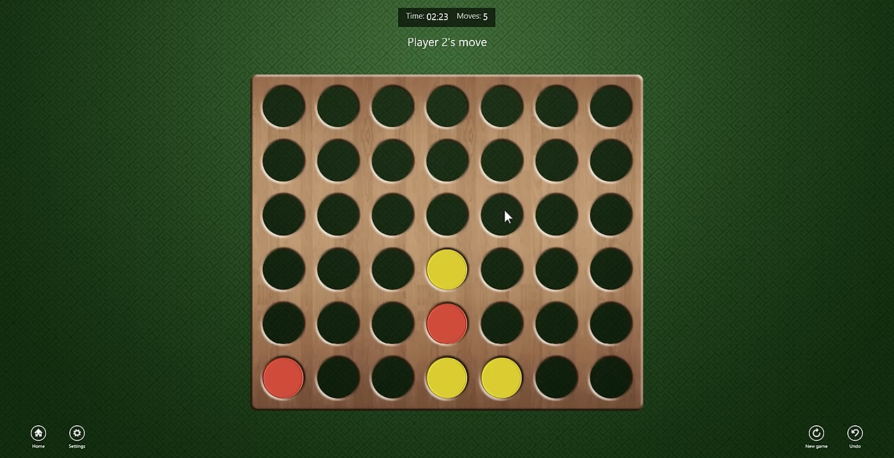
mouse_move(504, 272)
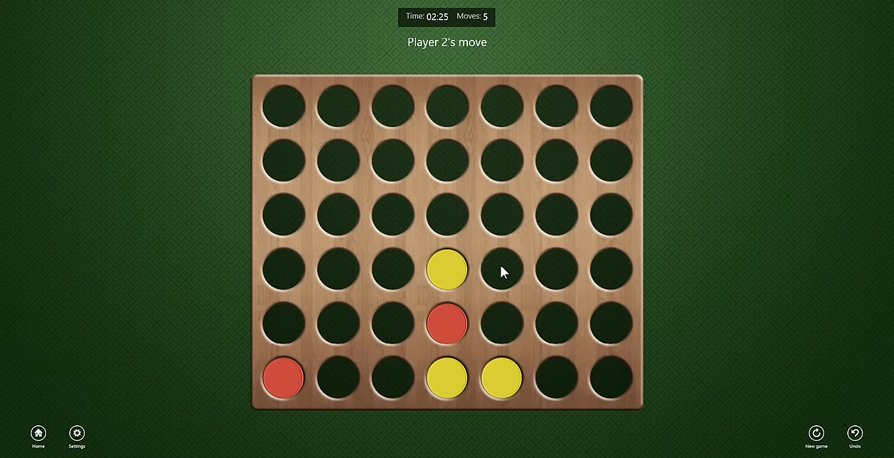
left_click(500, 272)
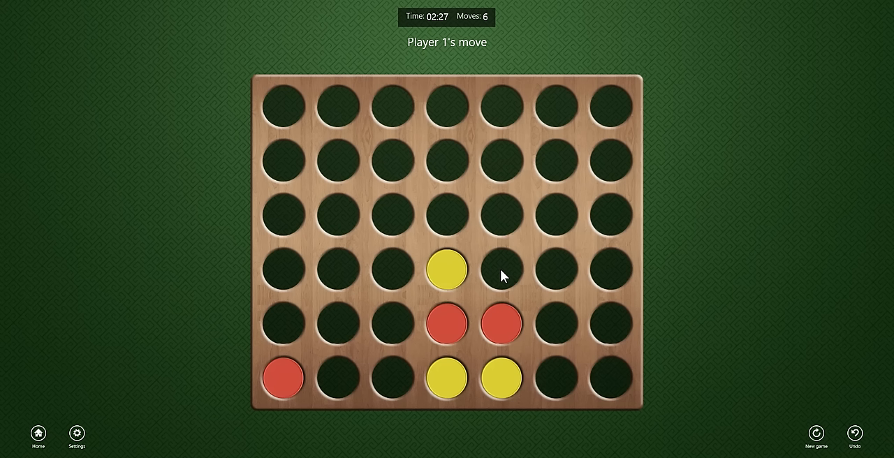
mouse_move(490, 319)
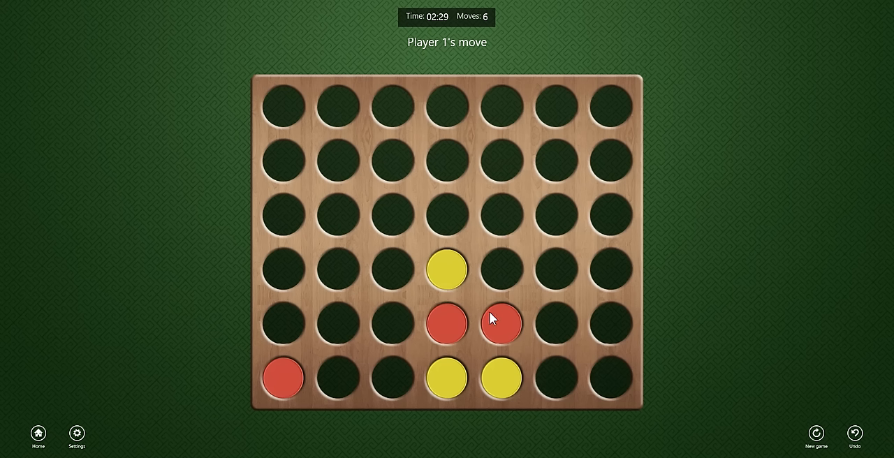
mouse_move(496, 394)
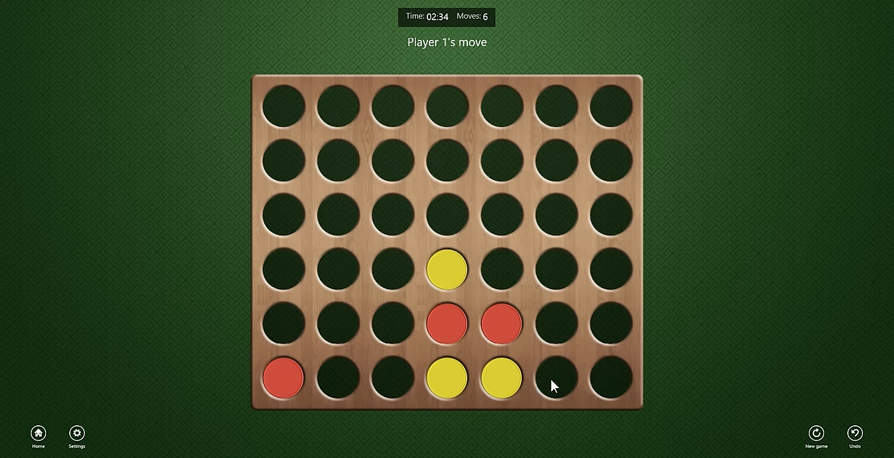
mouse_move(435, 390)
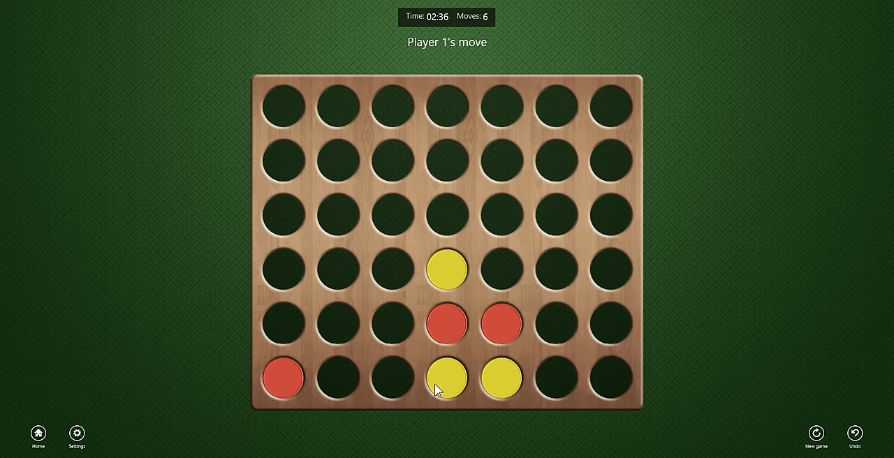
mouse_move(481, 344)
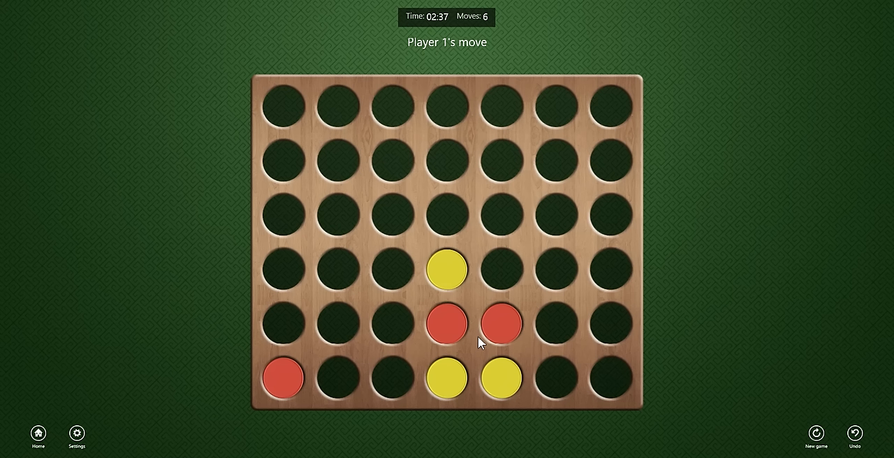
mouse_move(405, 382)
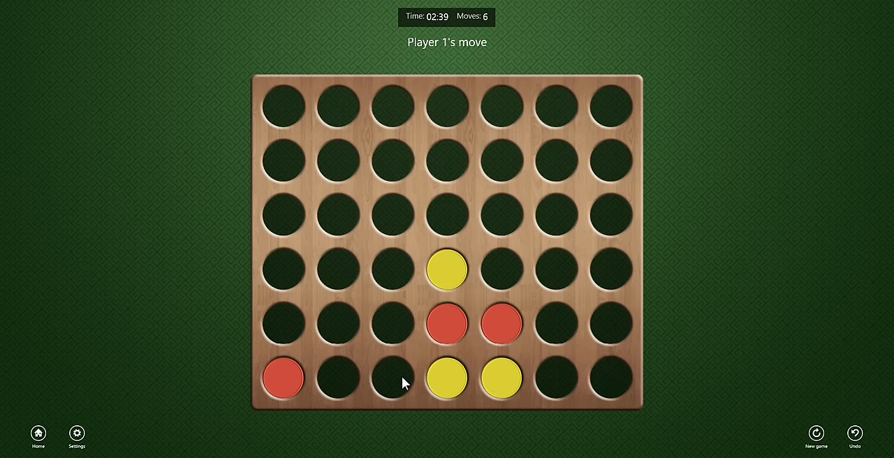
left_click(393, 377)
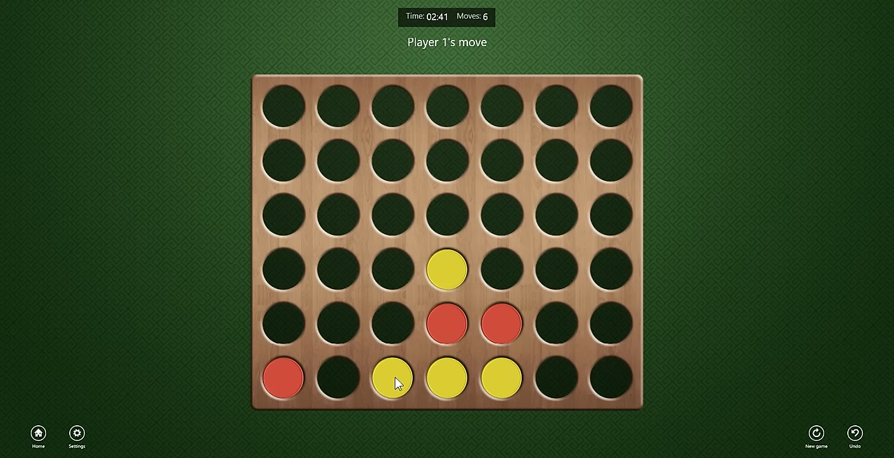
left_click(391, 378)
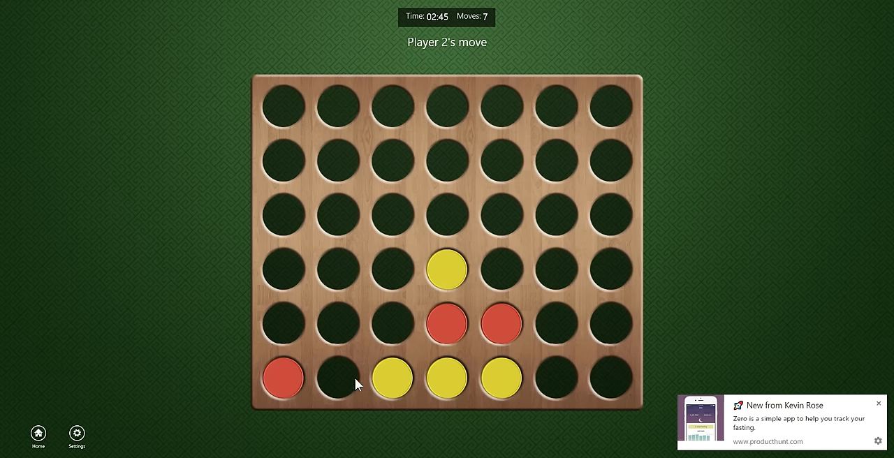
mouse_move(344, 382)
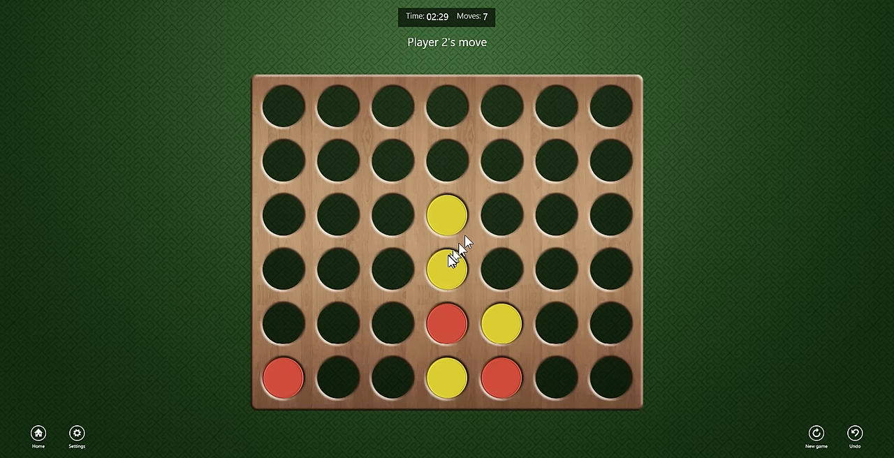
mouse_move(486, 271)
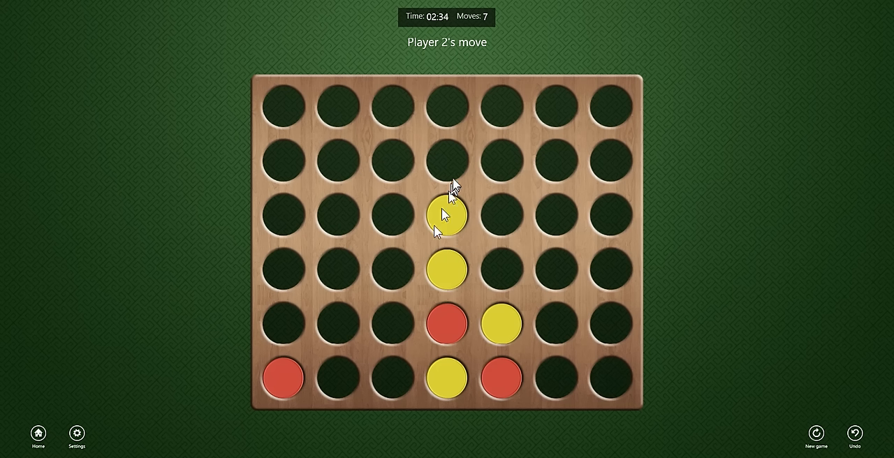
Cap the centre column with red and stack a second yellow in the fifth column
left_click(447, 160)
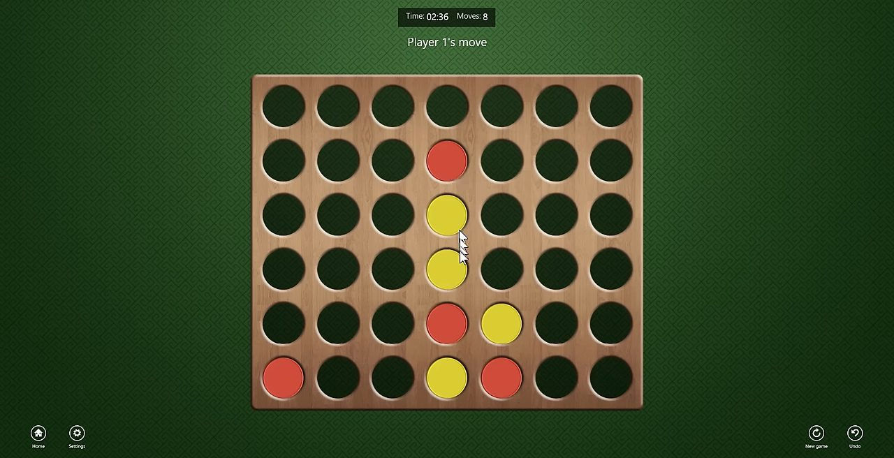
mouse_move(448, 278)
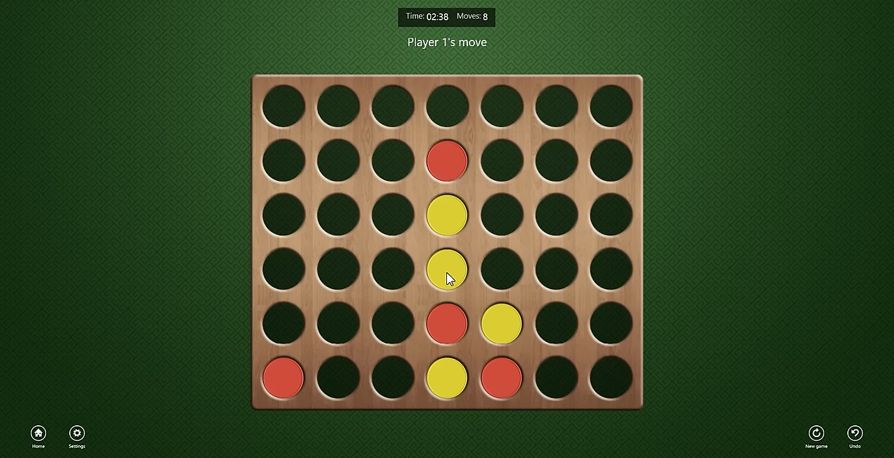
mouse_move(494, 272)
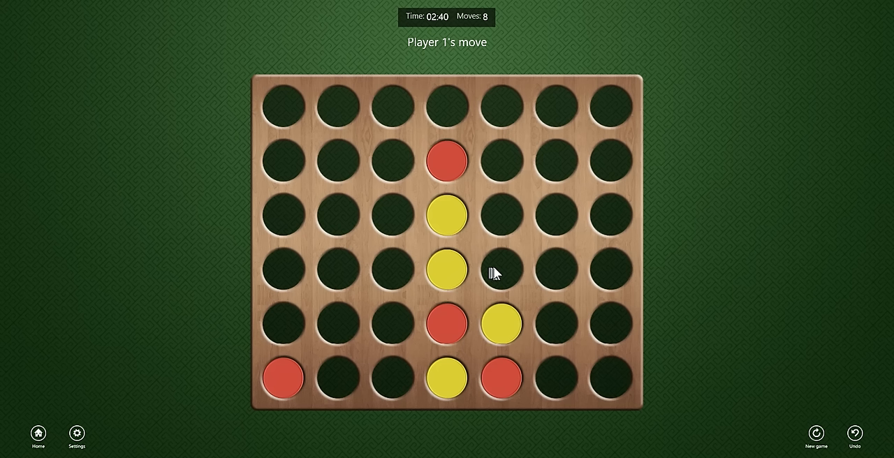
left_click(500, 270)
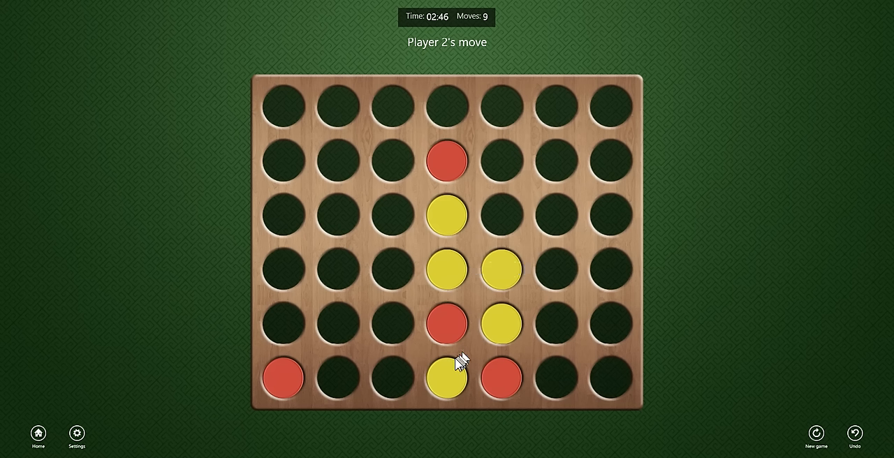
mouse_move(454, 271)
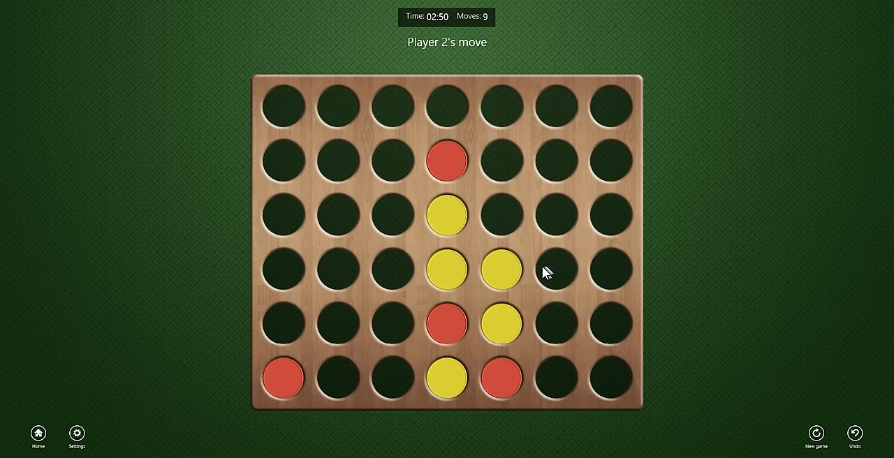
mouse_move(589, 272)
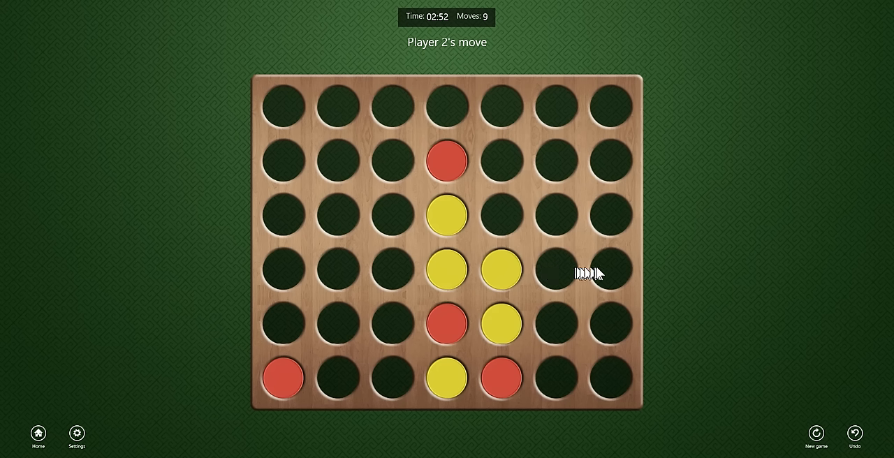
mouse_move(616, 305)
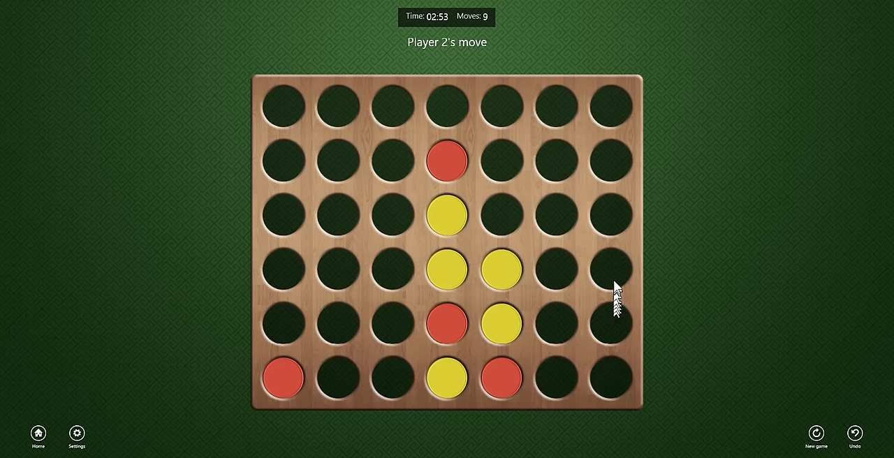
mouse_move(565, 277)
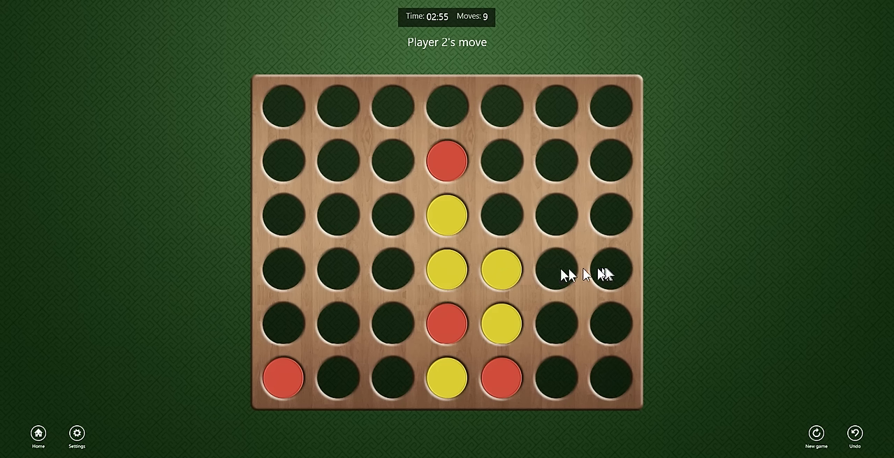
mouse_move(613, 249)
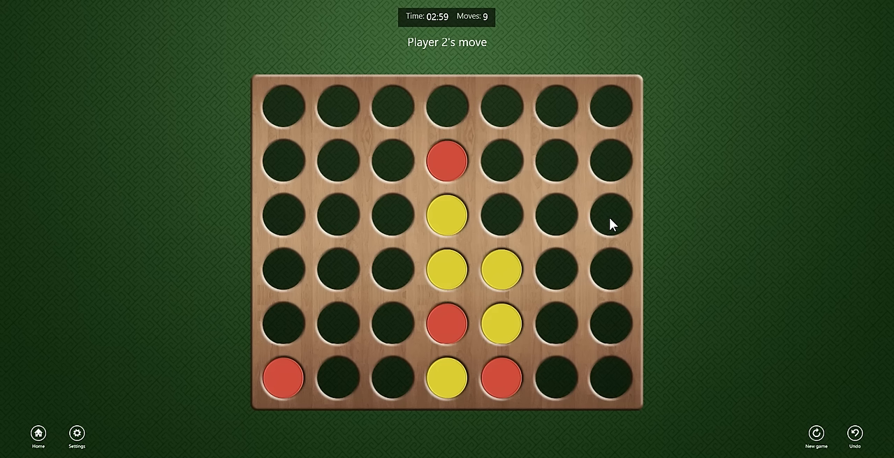
mouse_move(595, 229)
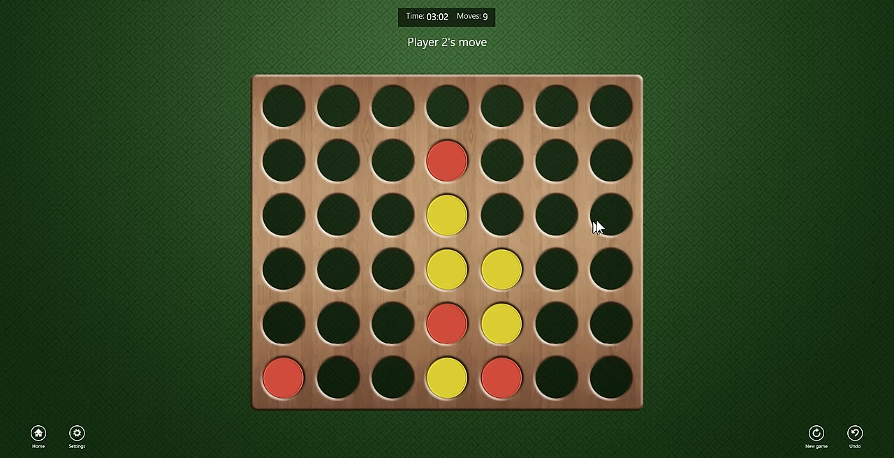
mouse_move(603, 224)
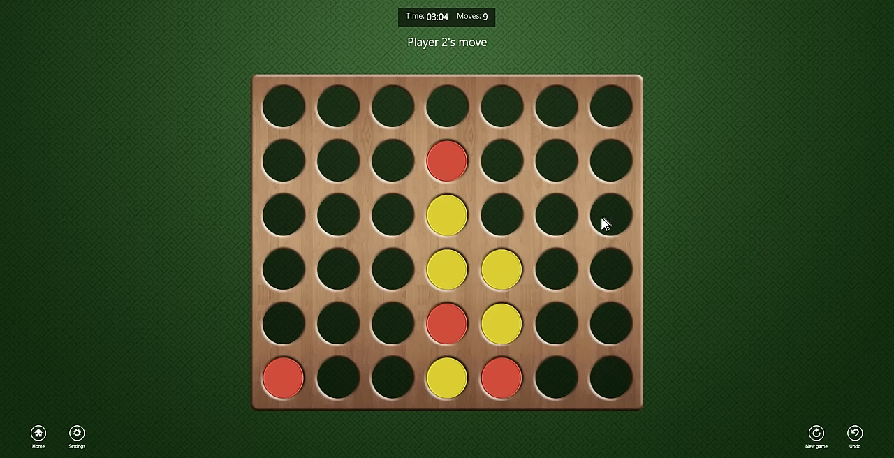
Stack red in the fifth column and drop a yellow disc at the bottom of the sixth column
left_click(500, 215)
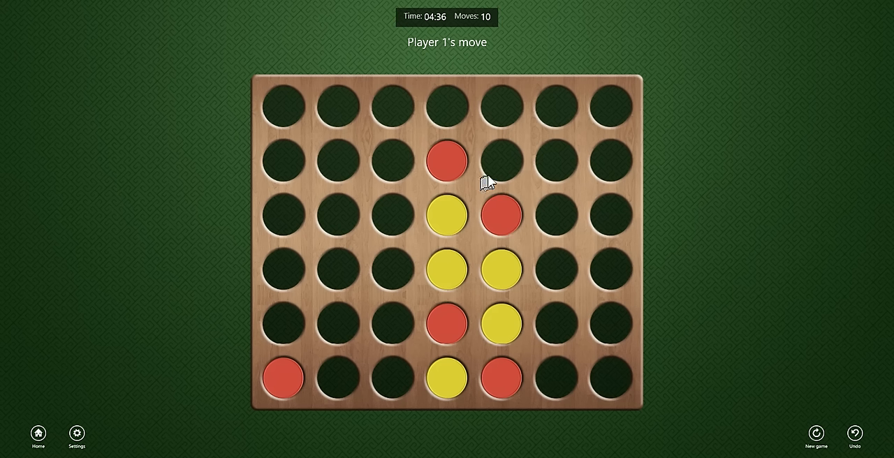
mouse_move(498, 155)
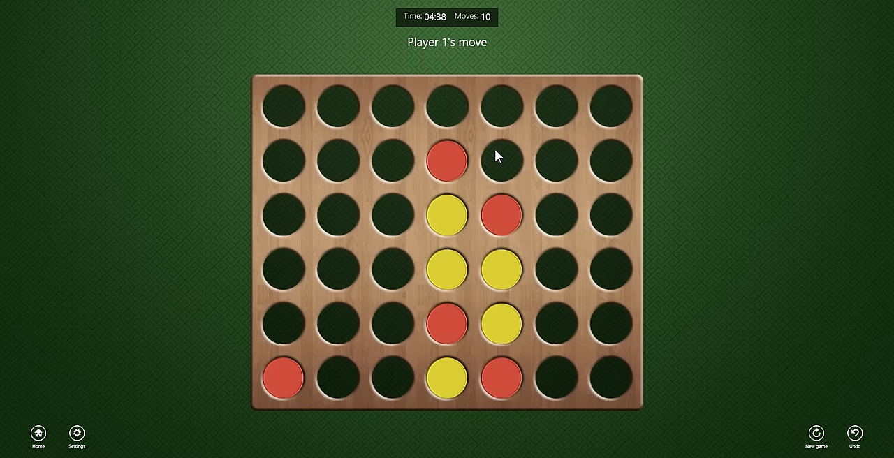
mouse_move(611, 216)
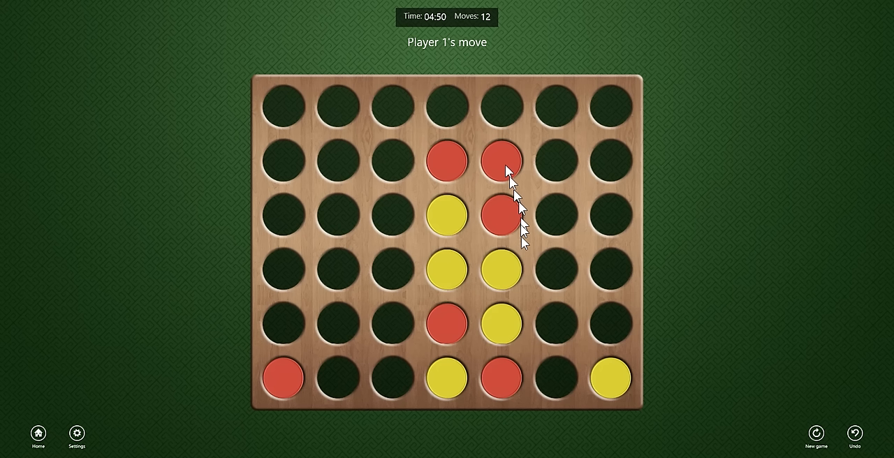
left_click(556, 323)
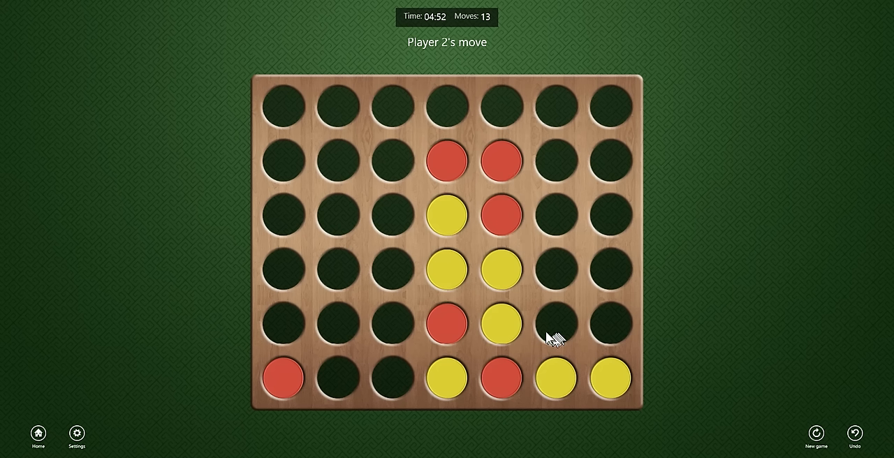
mouse_move(617, 356)
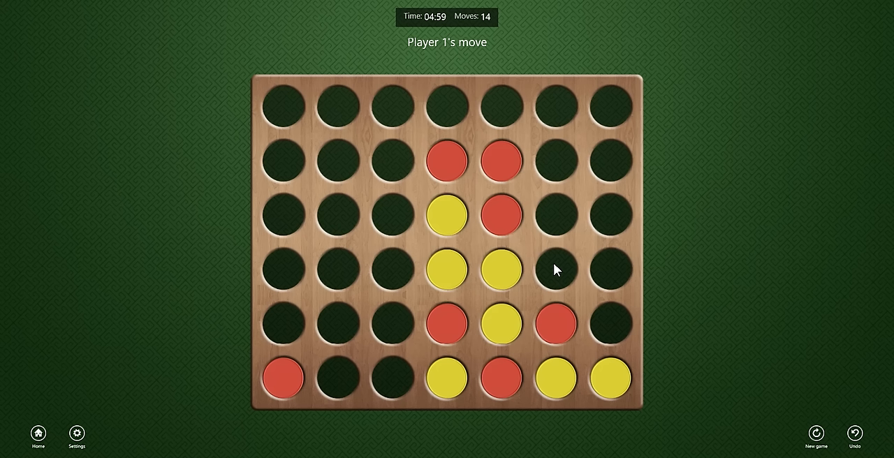
mouse_move(551, 272)
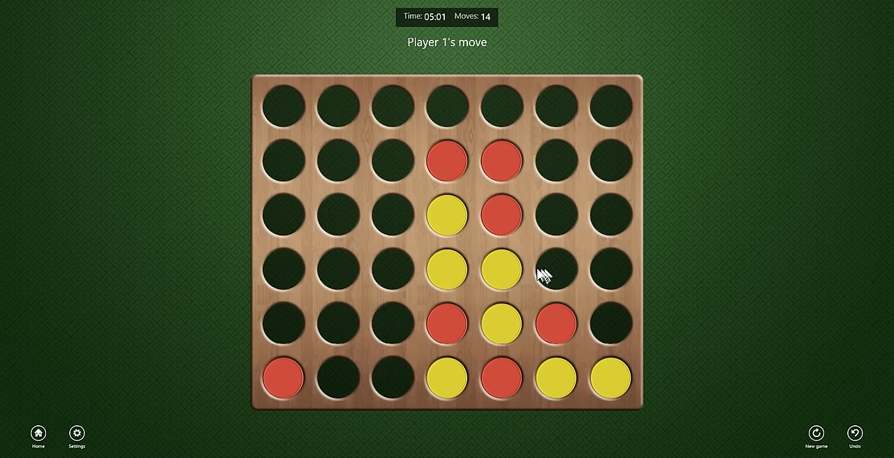
mouse_move(440, 365)
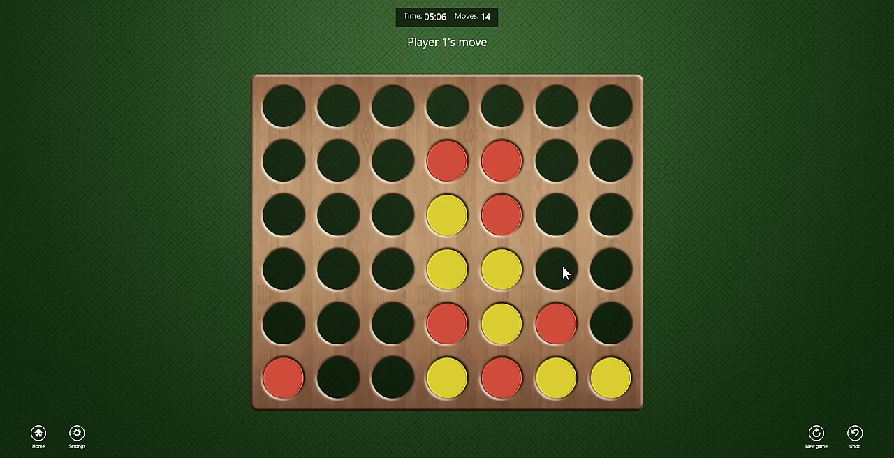
Complete the yellow rising diagonal of four via the sixth and seventh columns, then start a new game
left_click(556, 268)
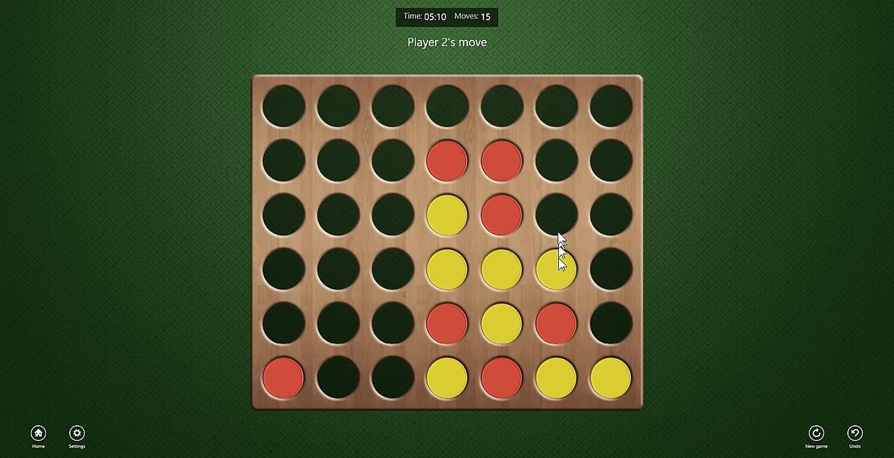
mouse_move(548, 143)
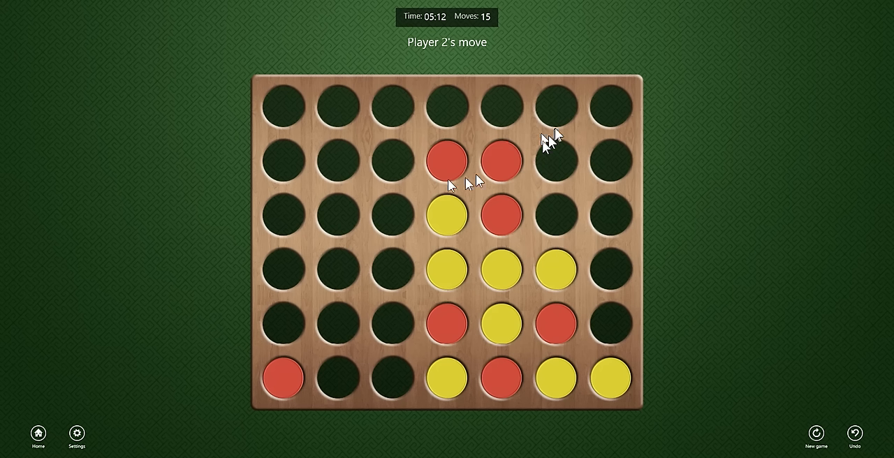
mouse_move(494, 173)
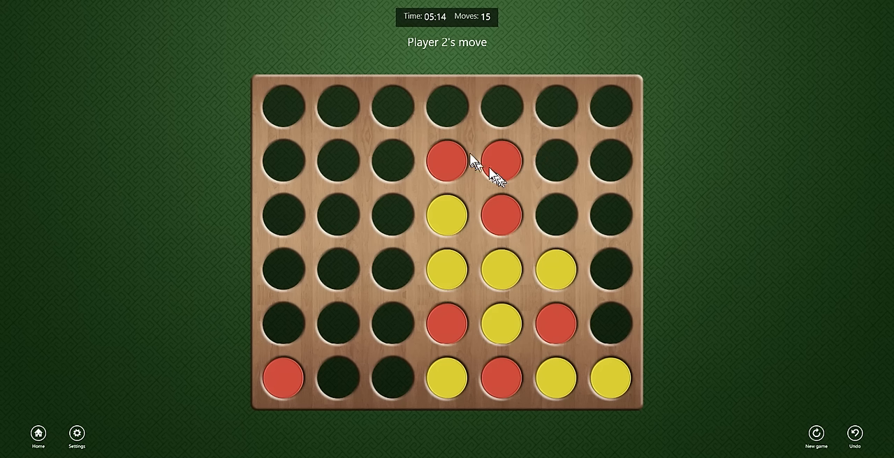
mouse_move(557, 218)
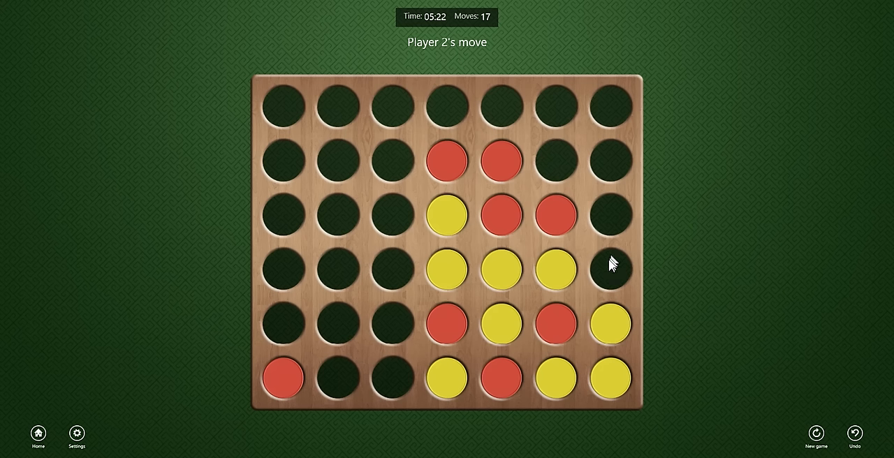
left_click(611, 270)
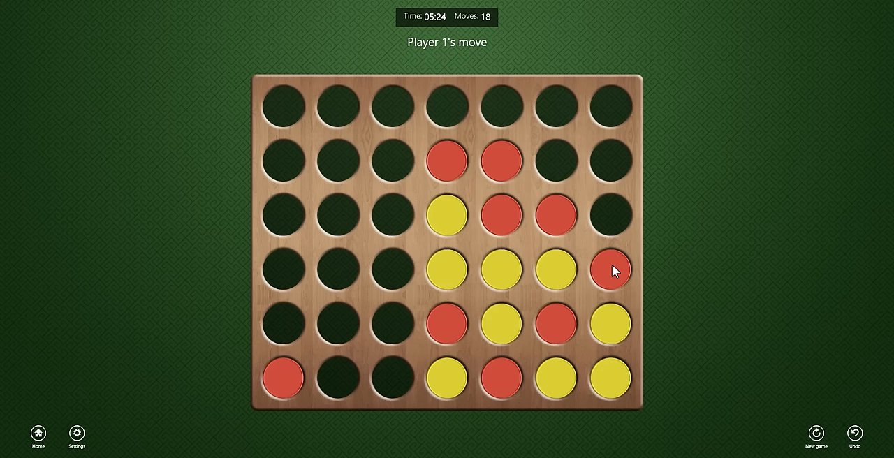
left_click(609, 215)
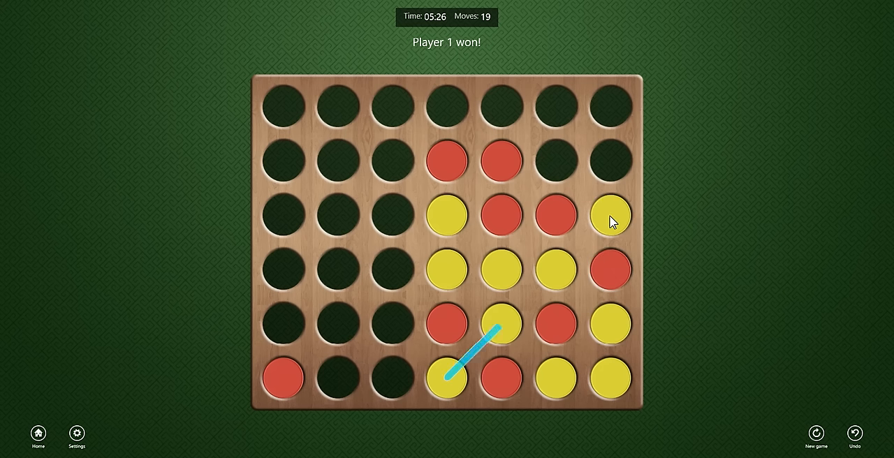
left_click(816, 433)
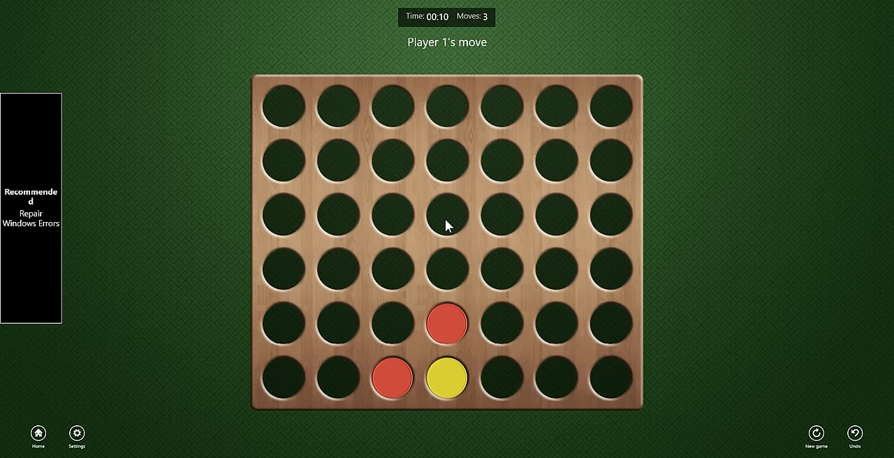
Add a disc to the centre column stack of the new game
left_click(447, 215)
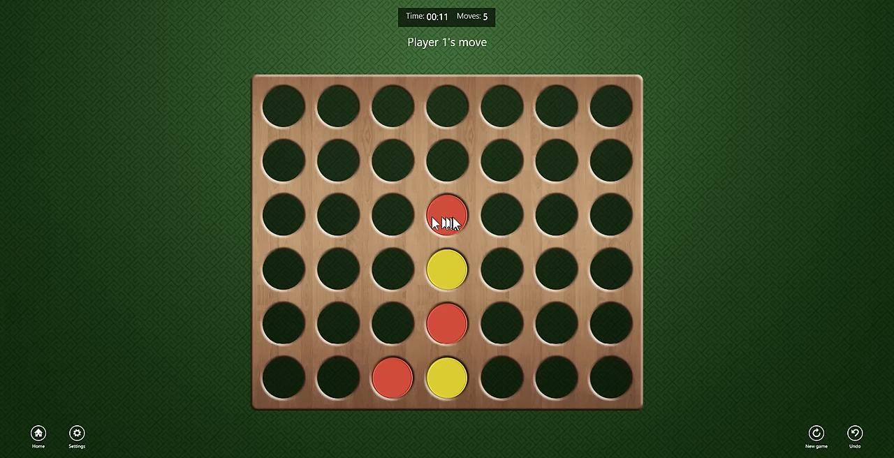
mouse_move(405, 321)
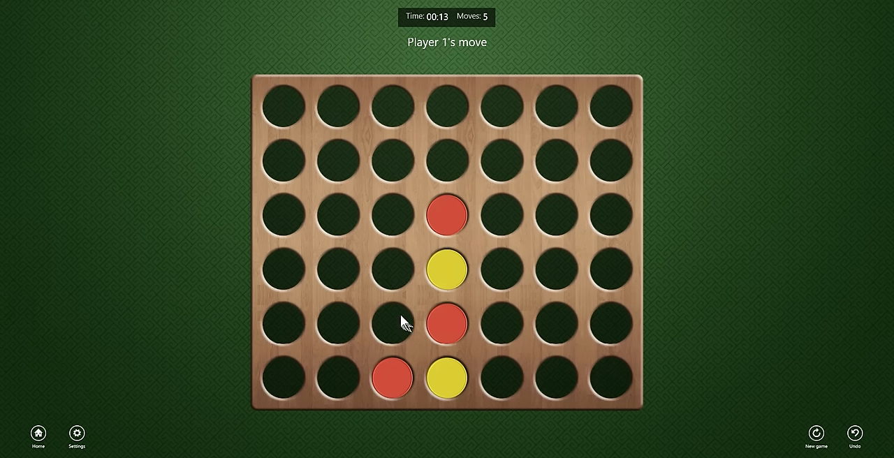
mouse_move(399, 236)
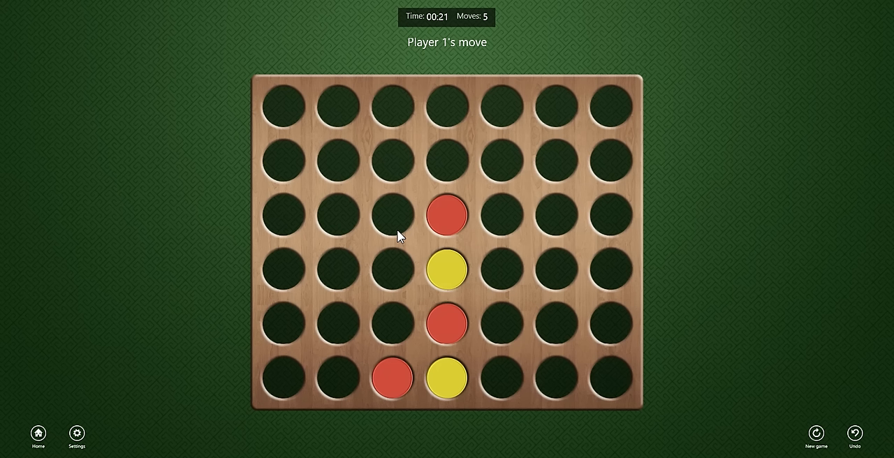
mouse_move(402, 282)
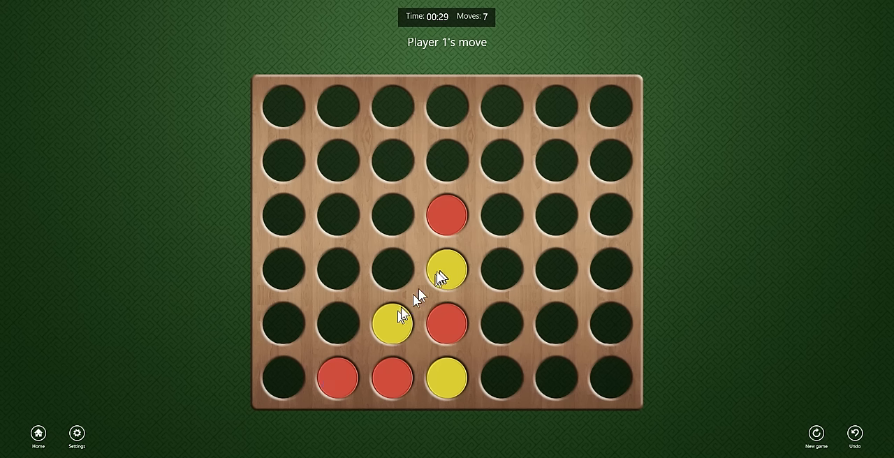
mouse_move(394, 272)
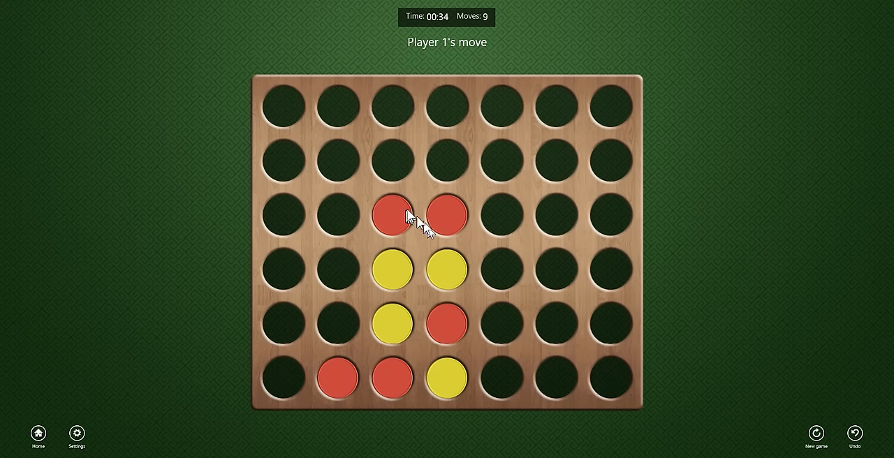
mouse_move(452, 225)
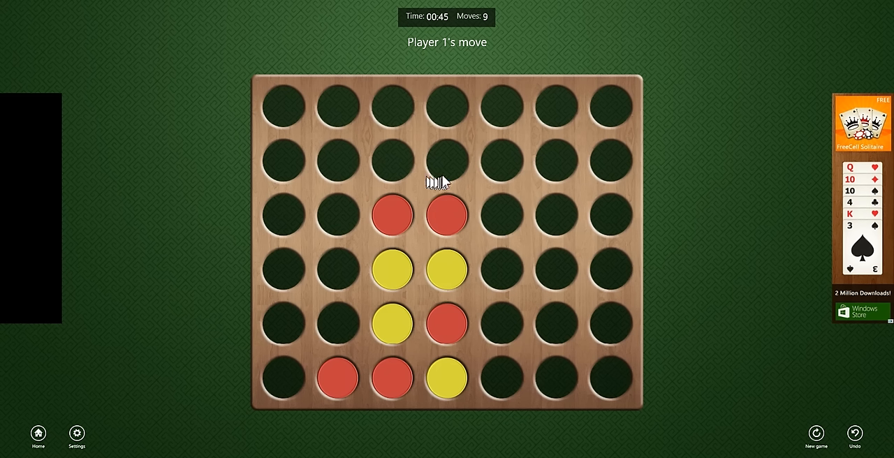
mouse_move(450, 166)
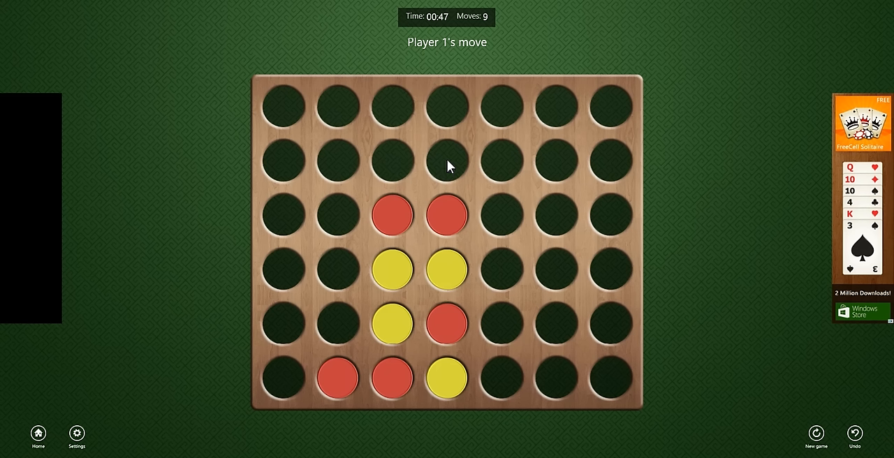
Play Player 1's next disc onto the top of the centre column
left_click(447, 160)
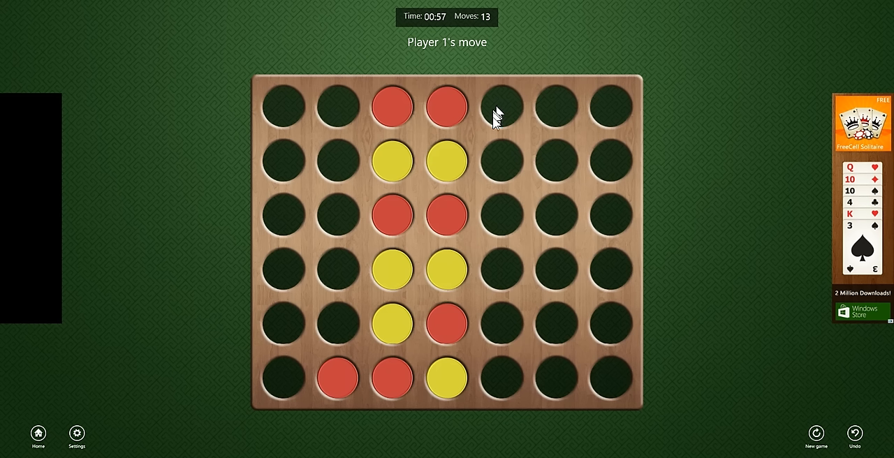
mouse_move(575, 356)
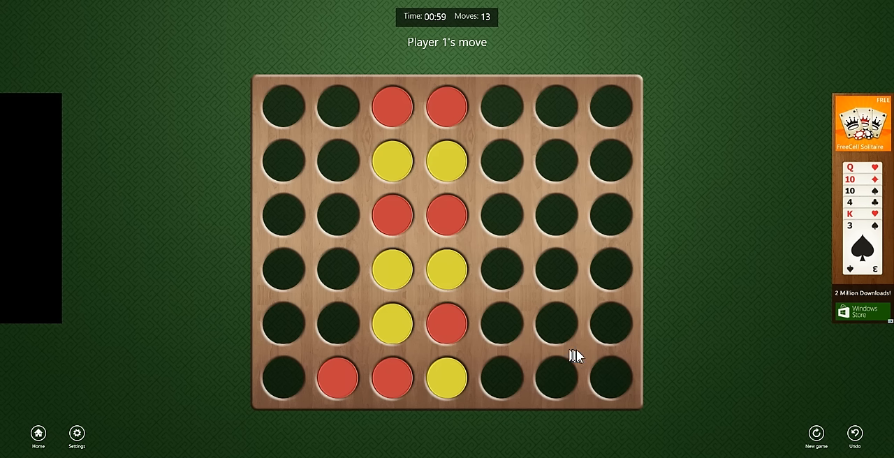
mouse_move(510, 225)
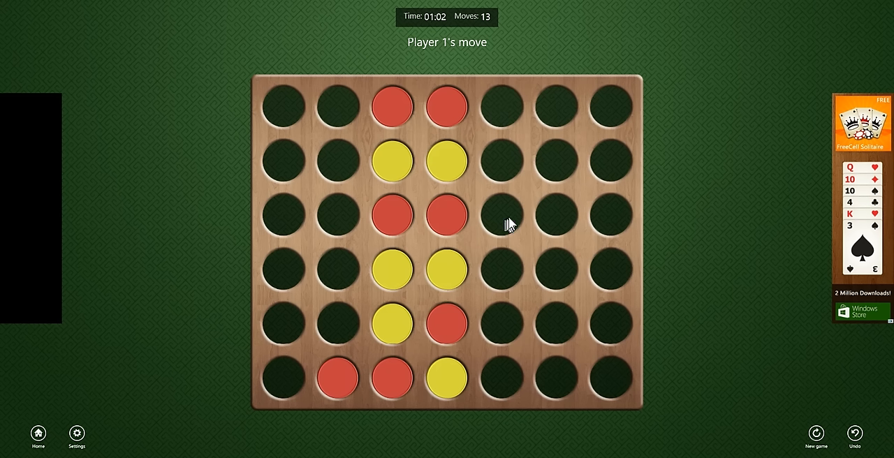
mouse_move(531, 236)
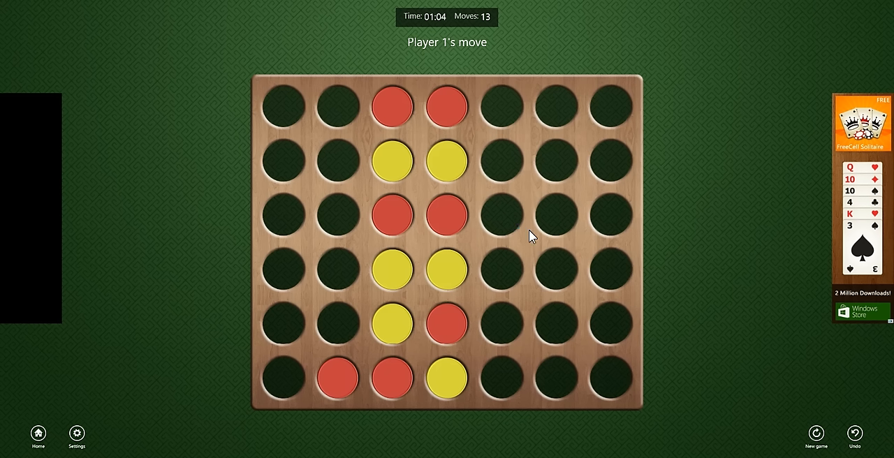
mouse_move(546, 324)
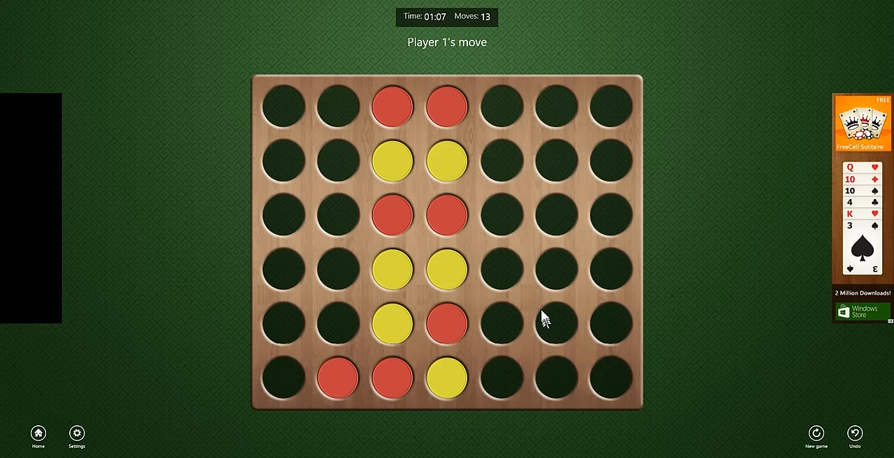
mouse_move(489, 233)
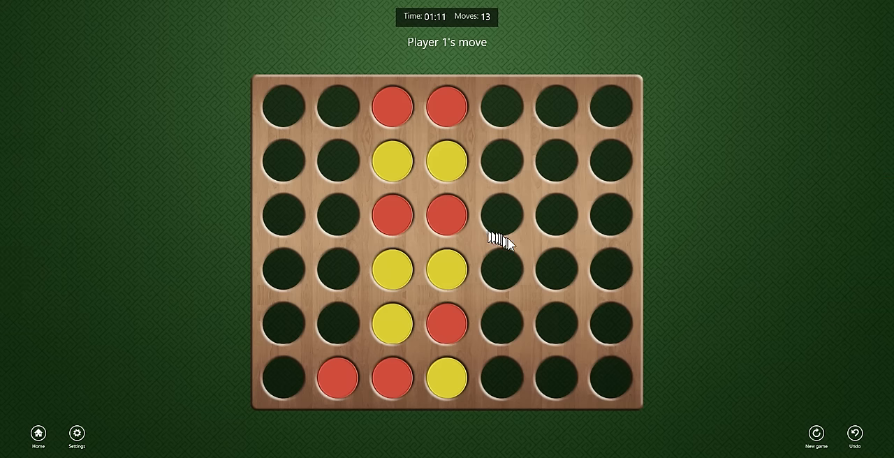
mouse_move(584, 296)
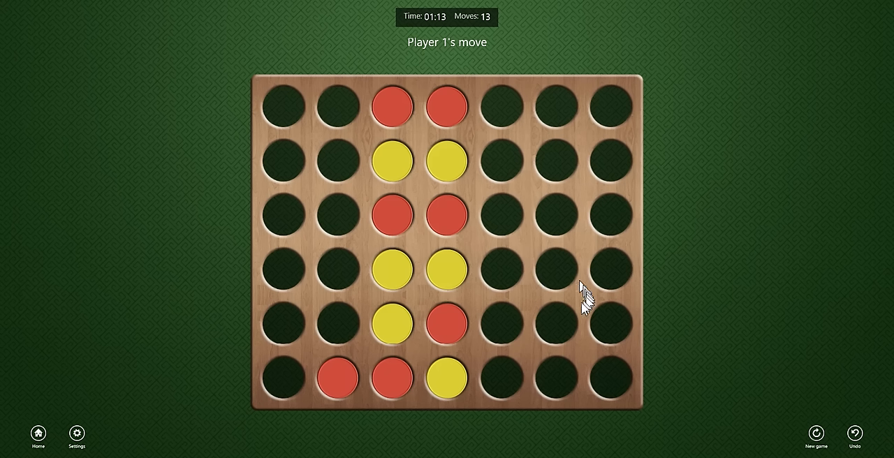
mouse_move(514, 361)
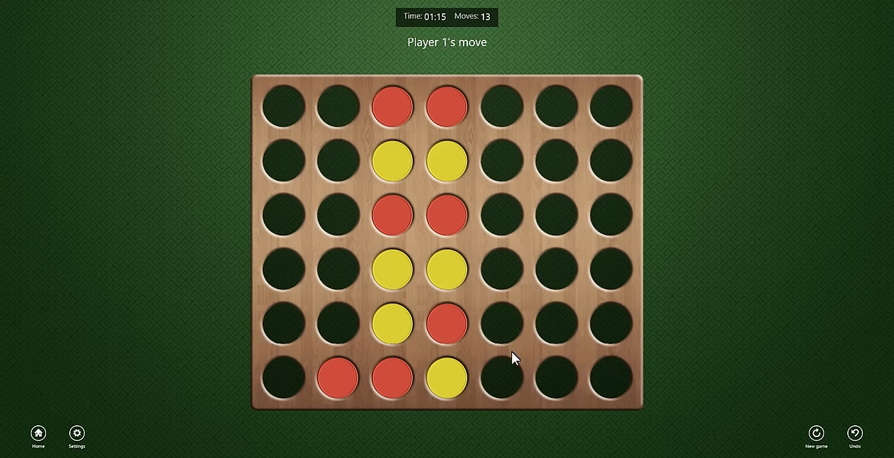
mouse_move(272, 377)
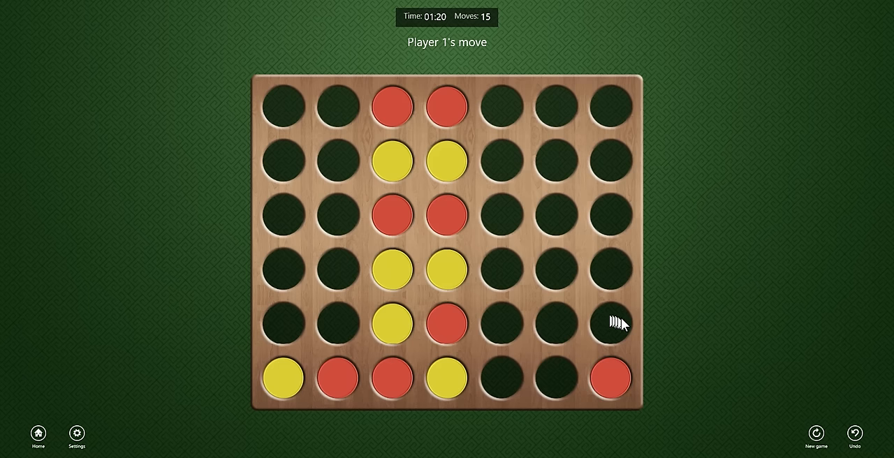
Drop a yellow disc into the rightmost column
left_click(609, 324)
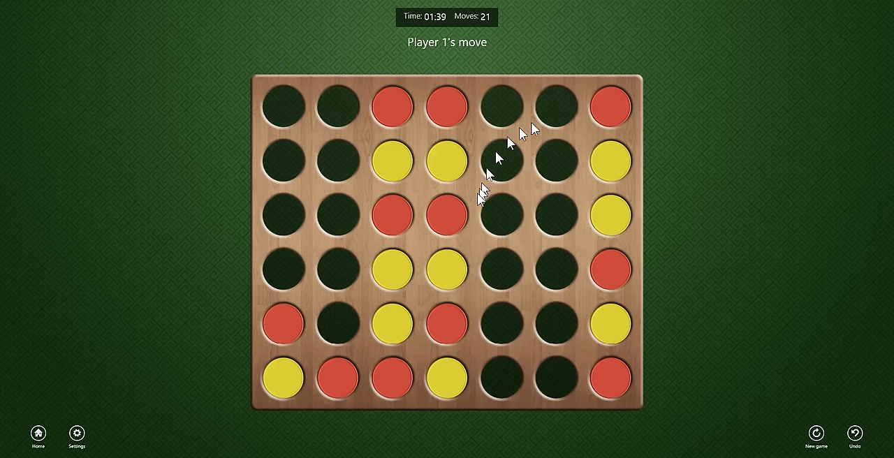
mouse_move(335, 321)
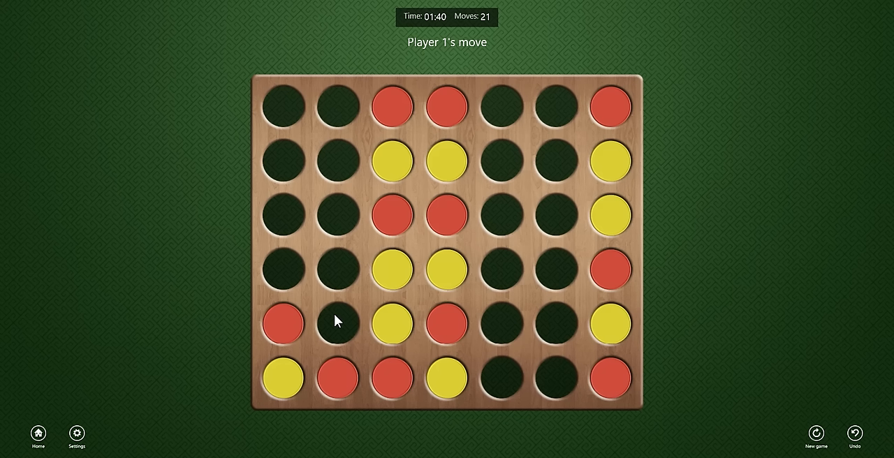
mouse_move(372, 330)
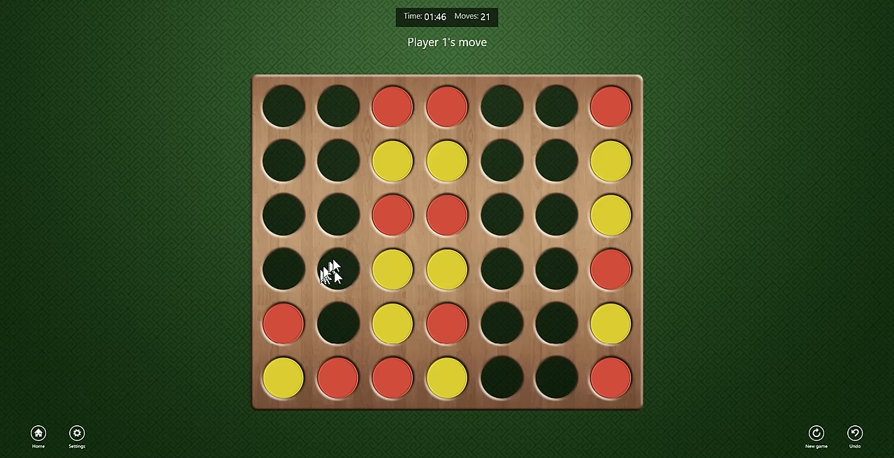
mouse_move(623, 212)
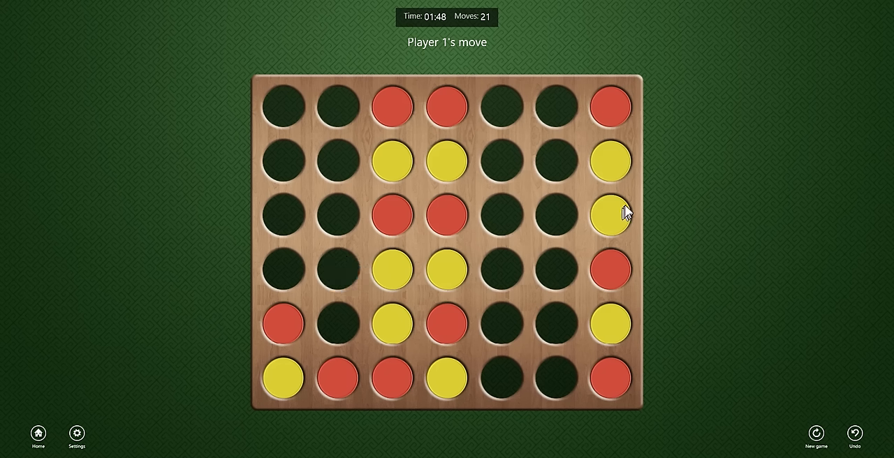
mouse_move(628, 342)
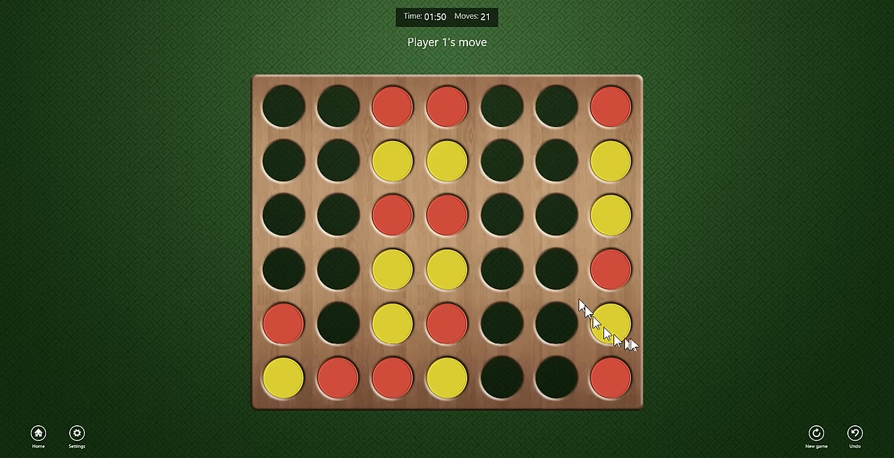
mouse_move(545, 286)
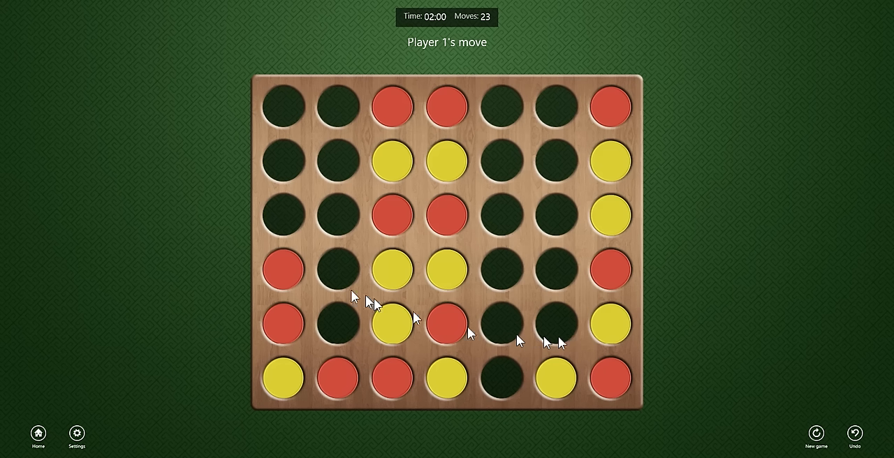
Drop yellows in the leftmost, second- and third-from-right columns to complete a winning diagonal four
left_click(282, 215)
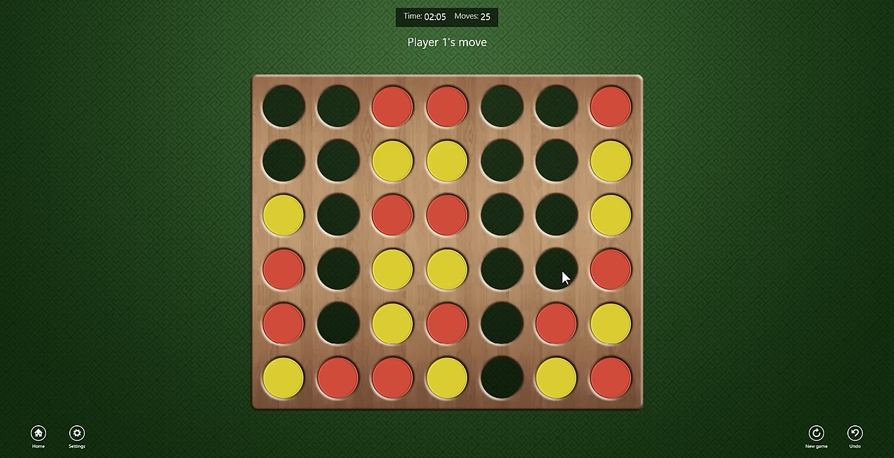
mouse_move(550, 271)
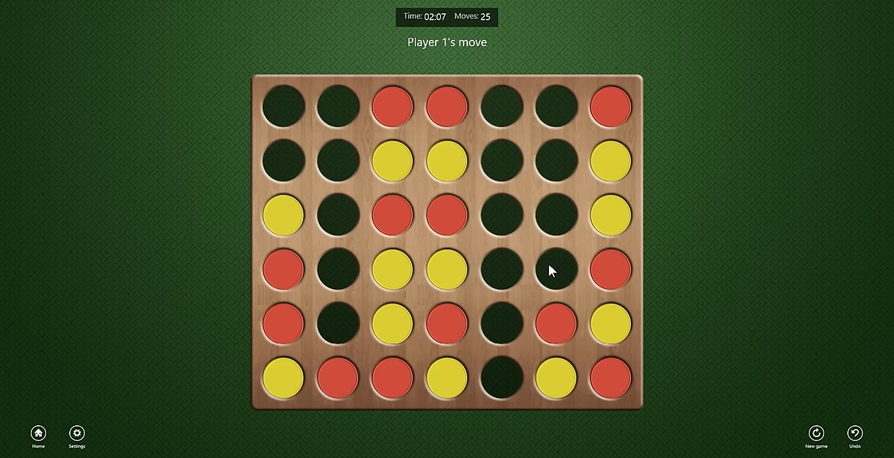
left_click(556, 270)
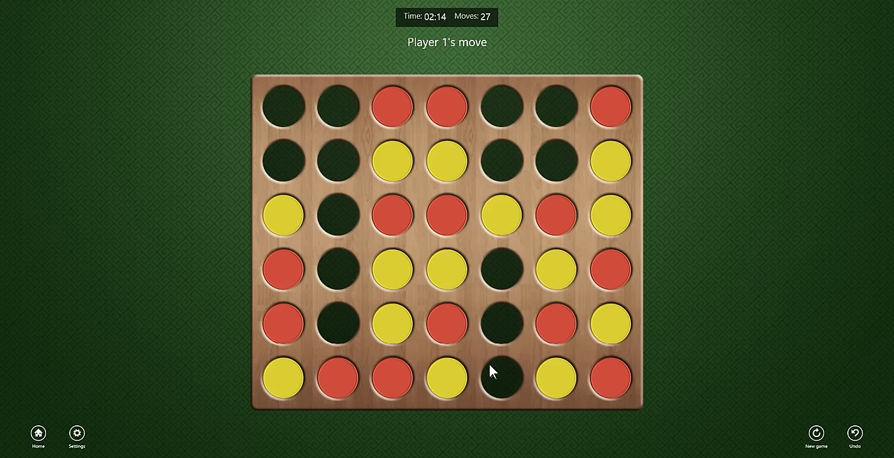
left_click(501, 377)
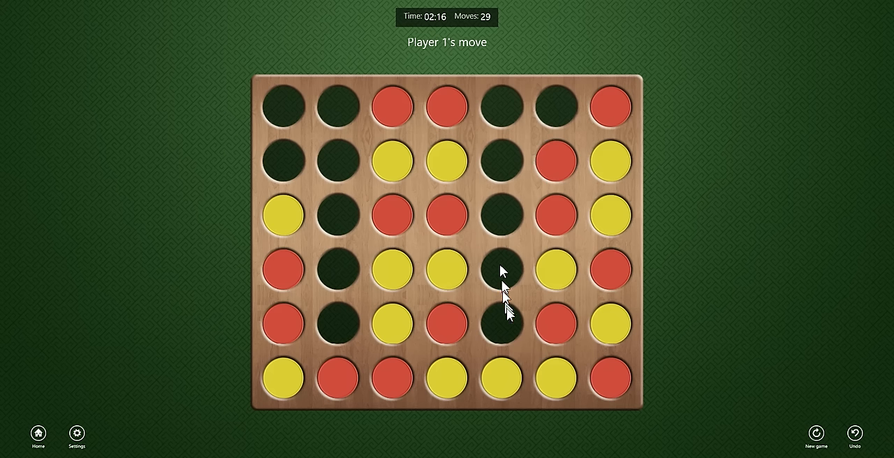
left_click(500, 324)
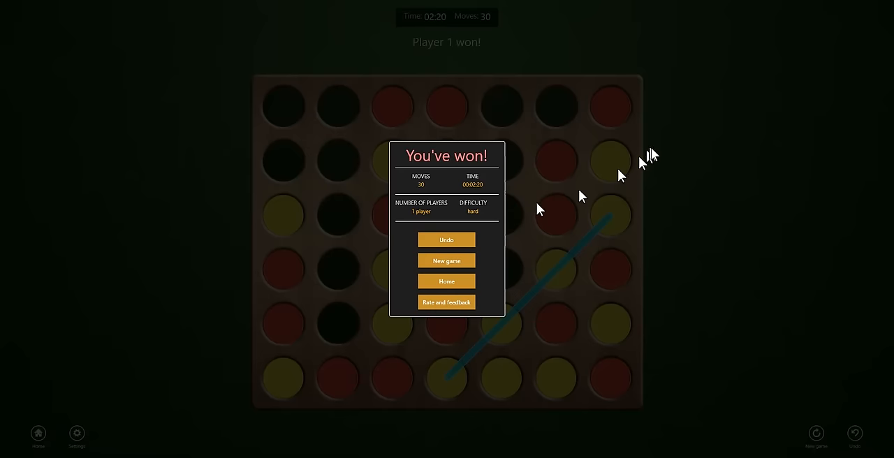
Start a fresh game from the win summary; the computer opens with red in the centre column
left_click(446, 259)
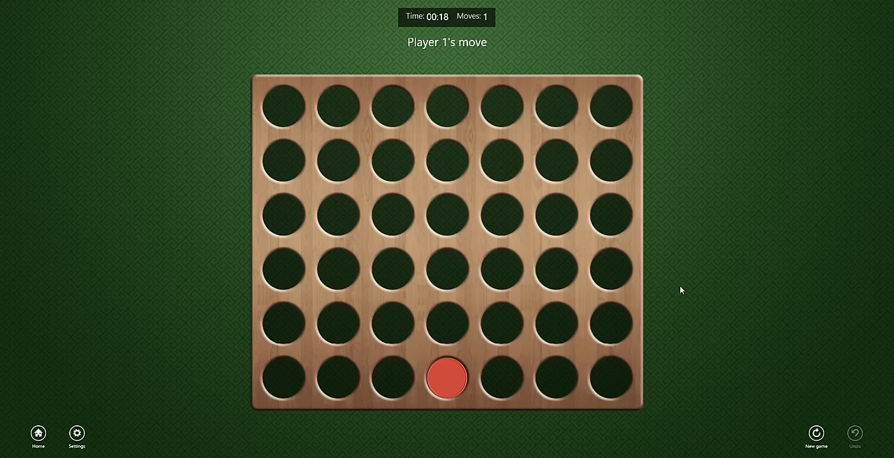
mouse_move(692, 285)
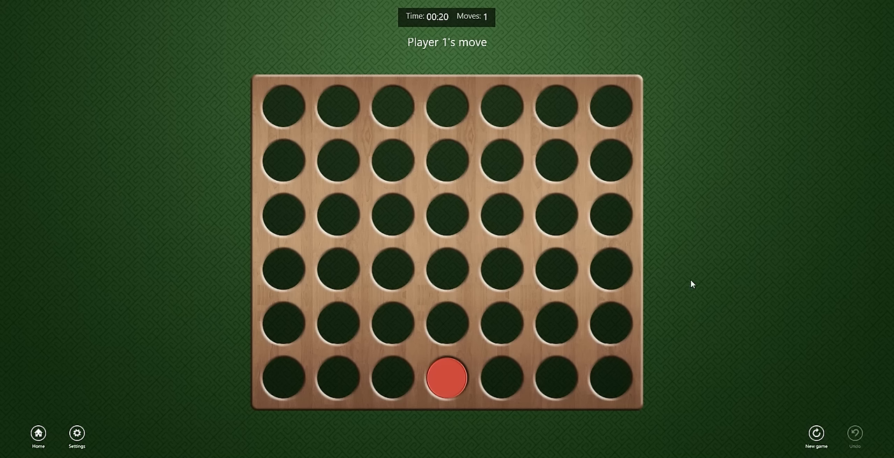
mouse_move(693, 254)
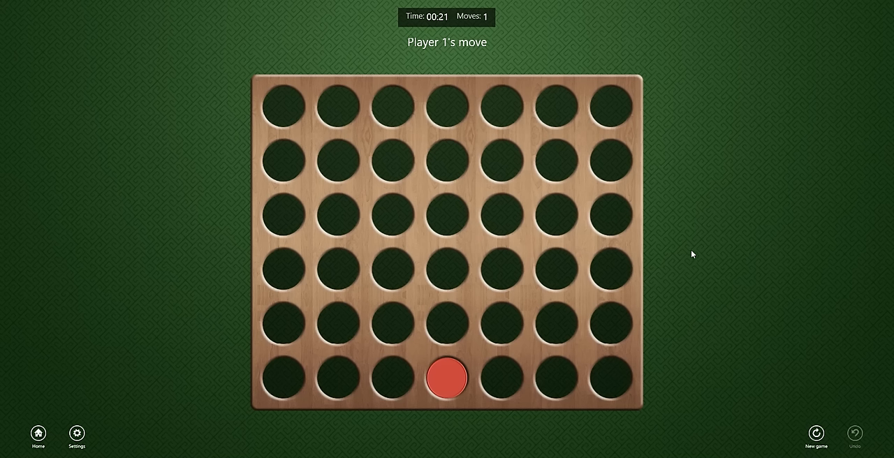